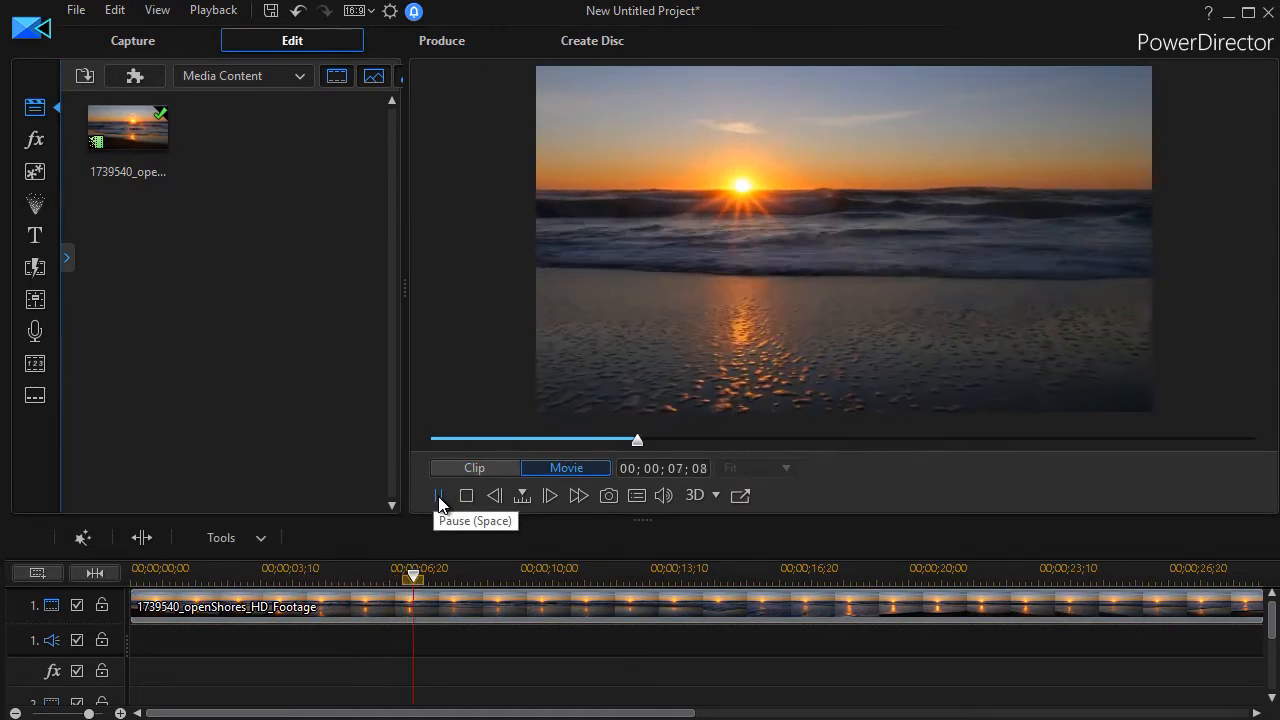
Pause playback of the sunset clip at about the 8-second mark.
left_click(438, 496)
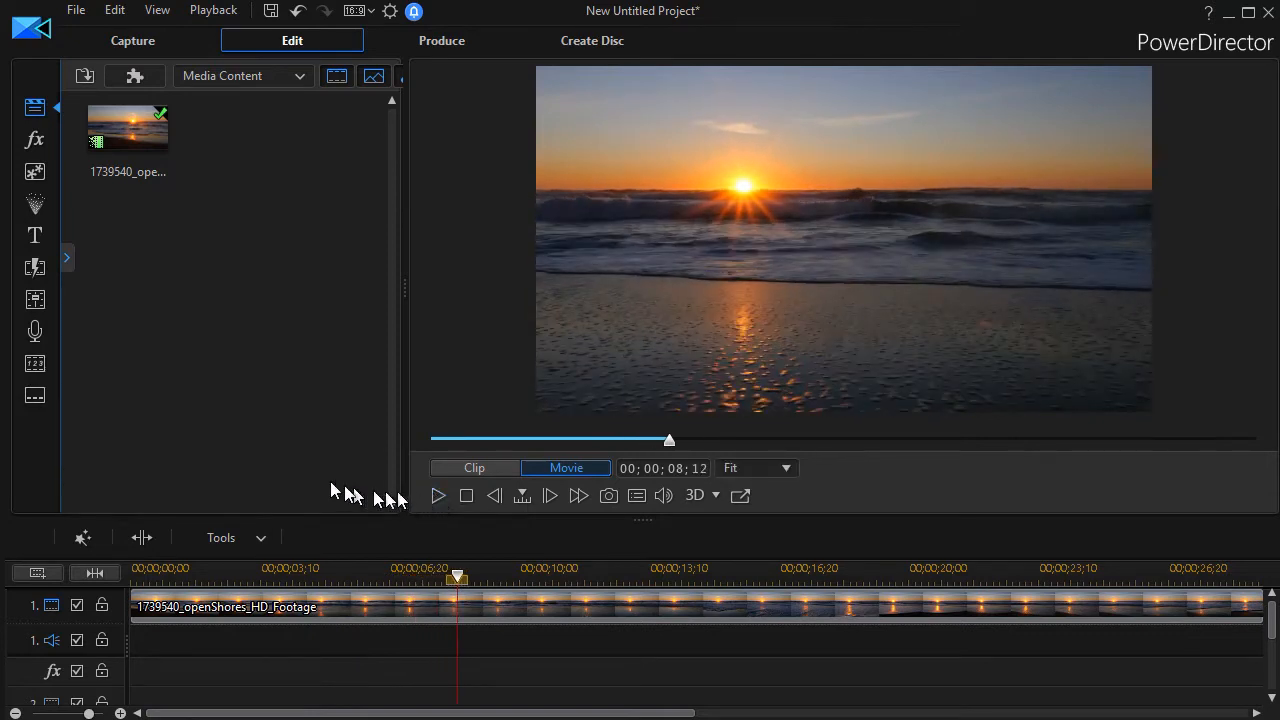
mouse_move(284, 470)
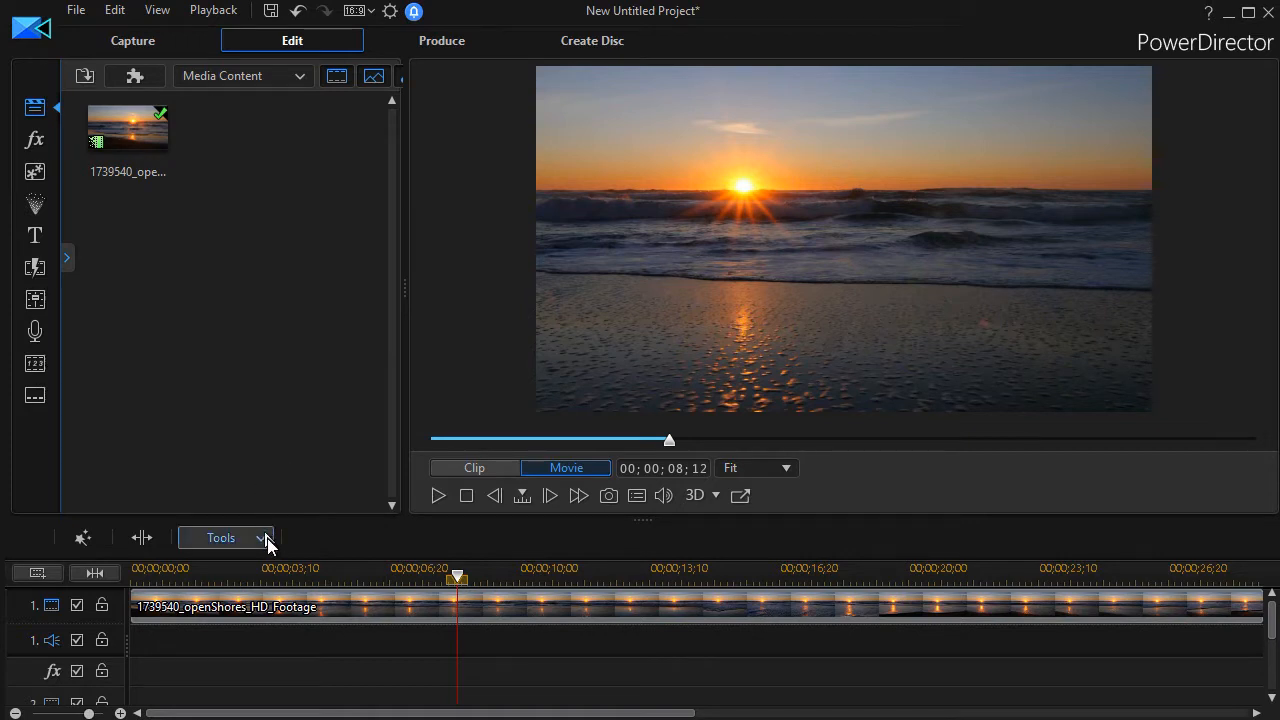
mouse_move(248, 608)
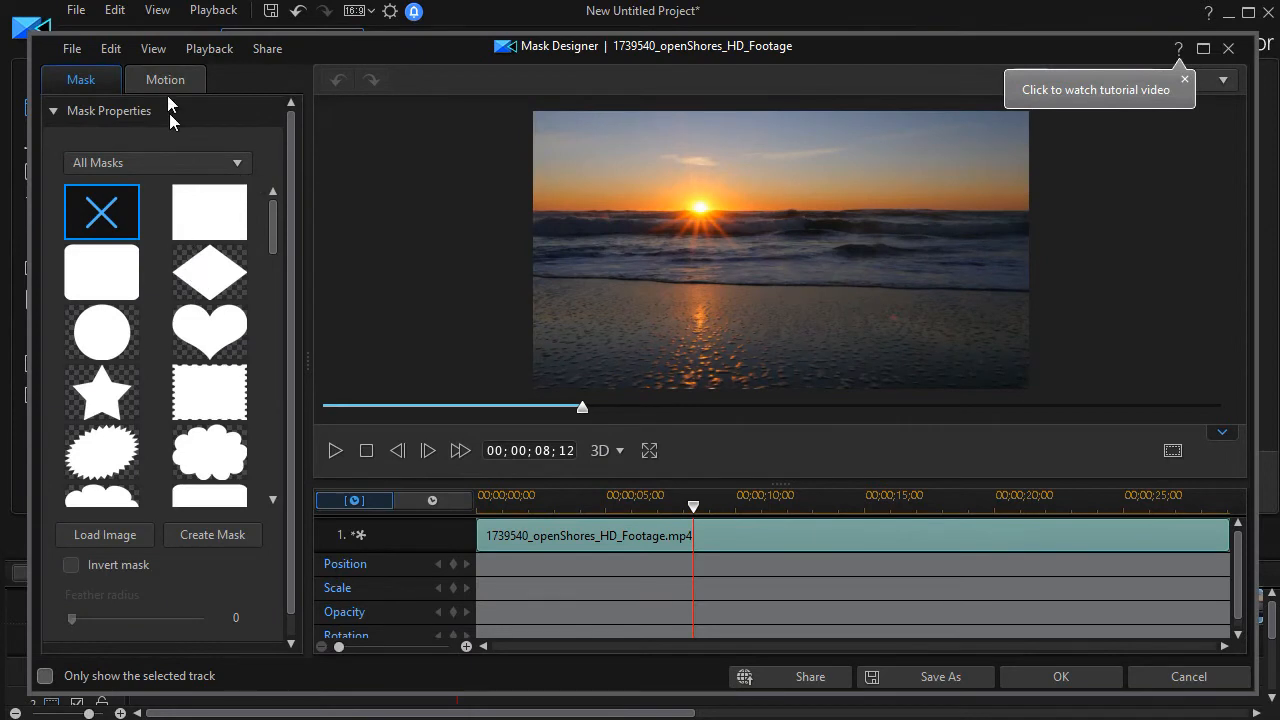
mouse_move(210, 212)
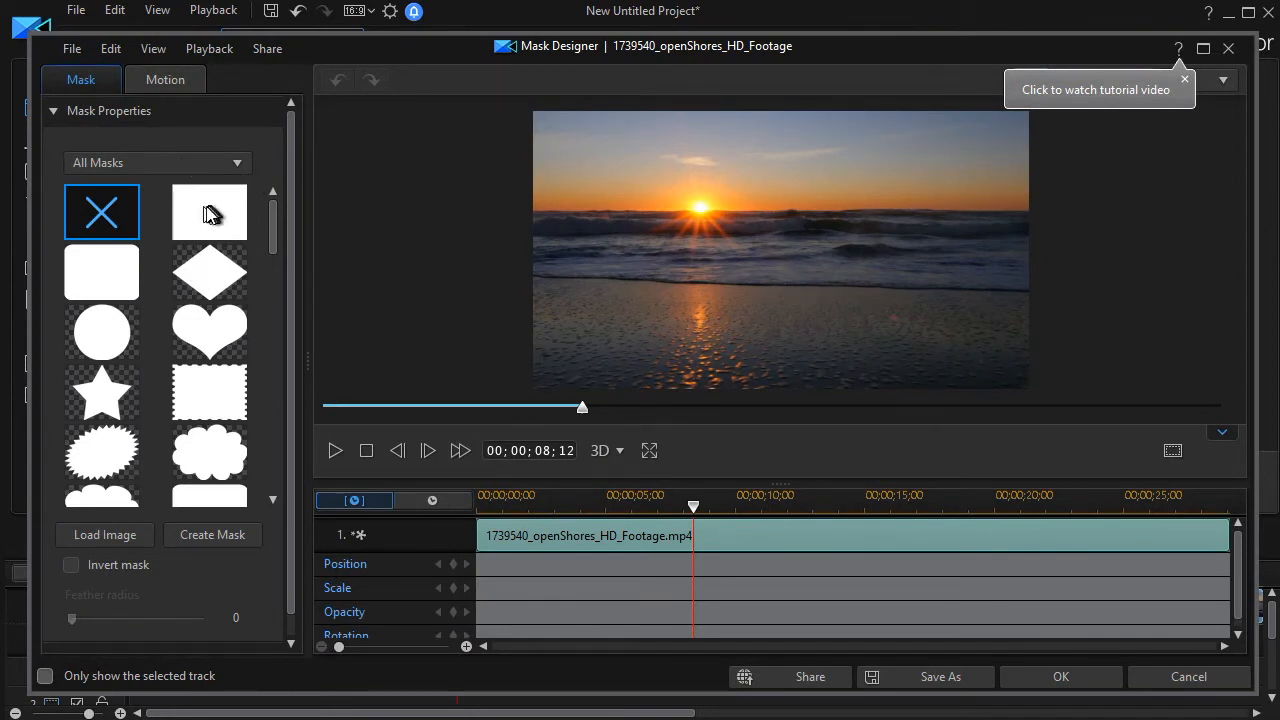
Apply the rectangular mask shape to the clip and scroll down toward Object Settings.
left_click(208, 212)
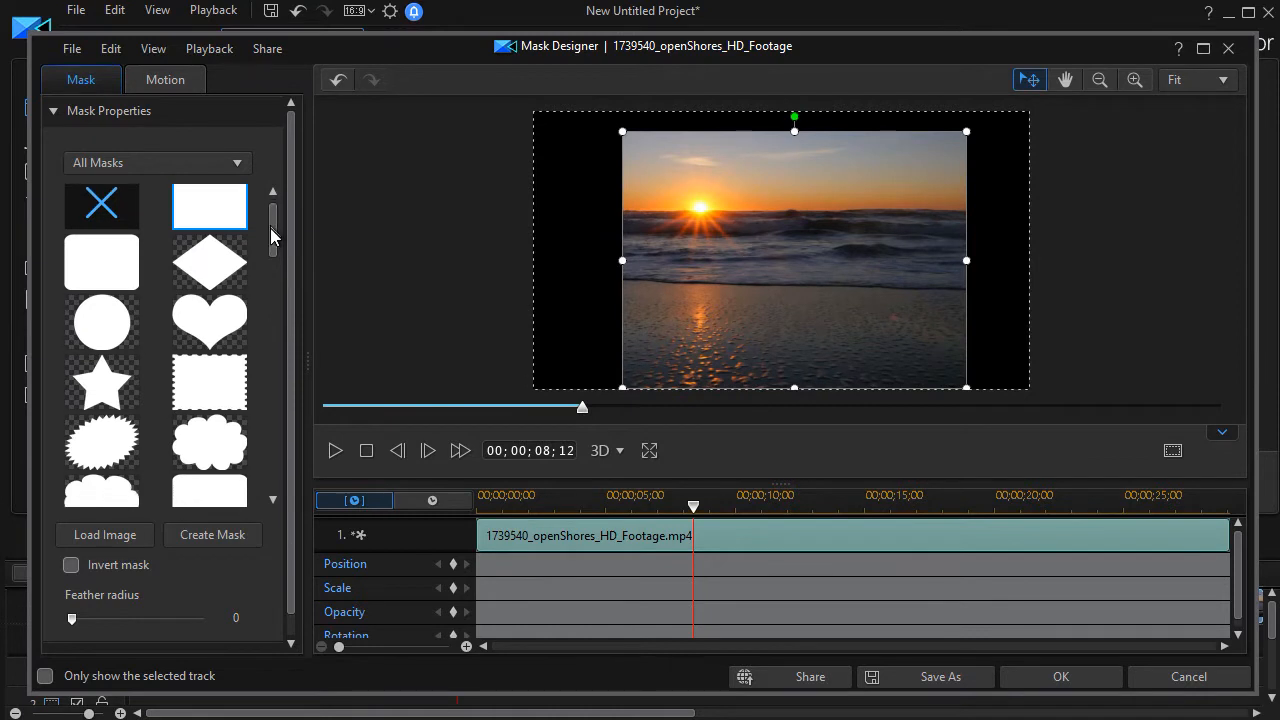
scroll("down", 3)
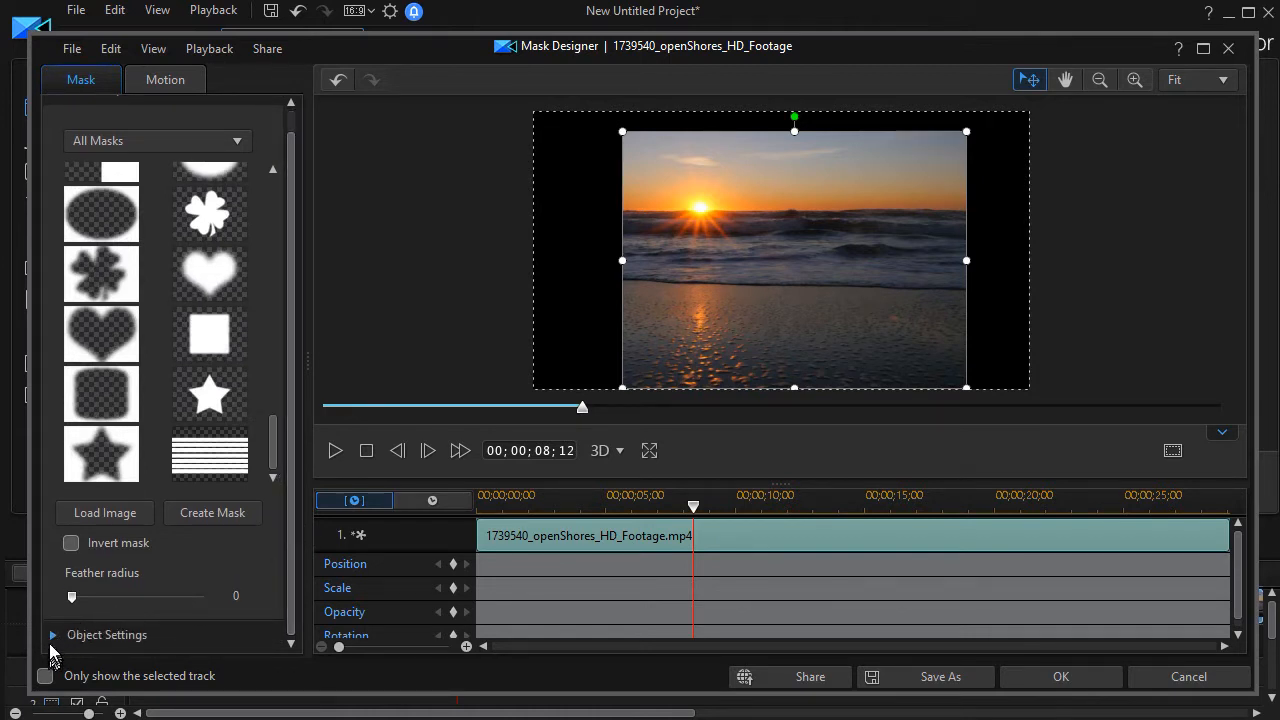
mouse_move(52, 646)
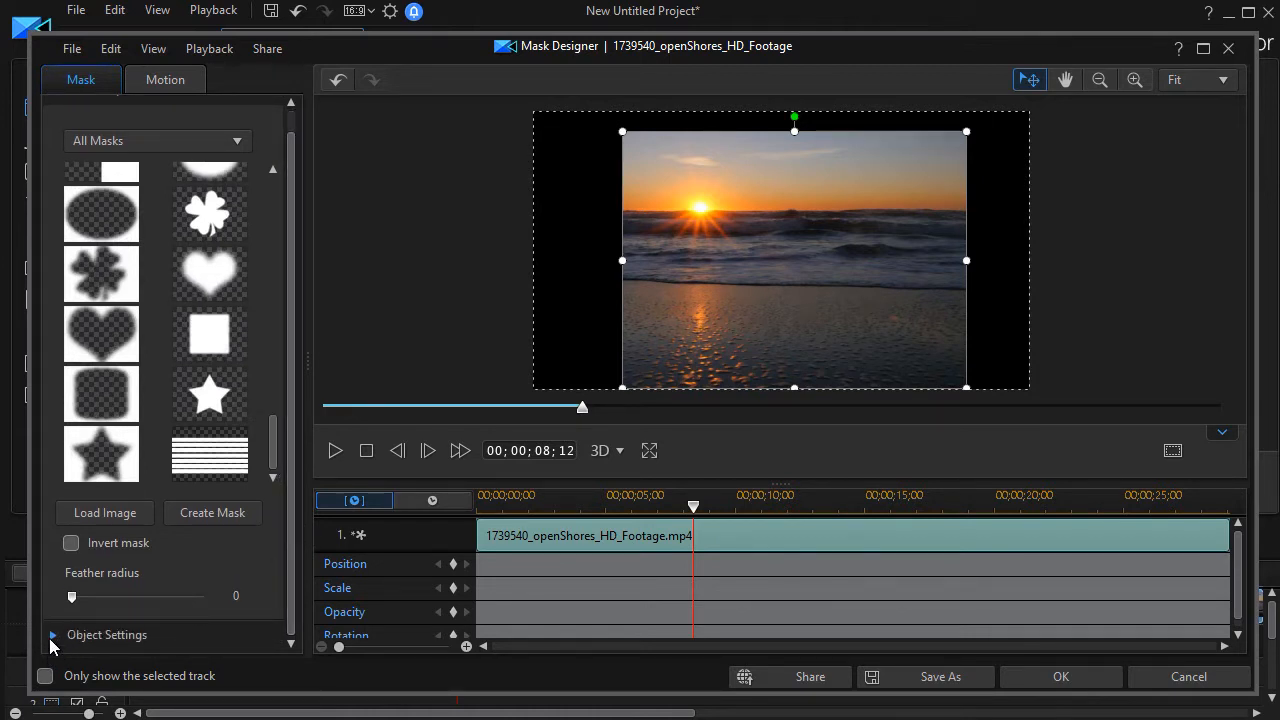
Expand Object Settings and uncheck Maintain mask aspect ratio.
left_click(52, 634)
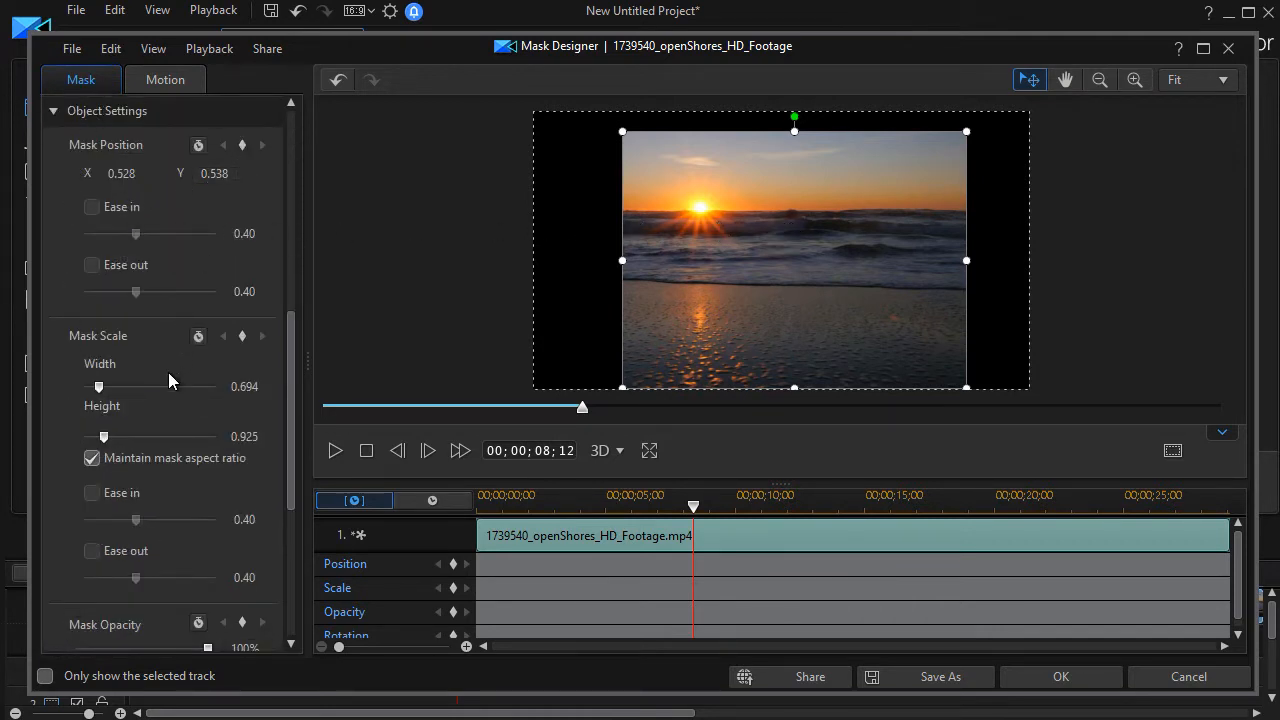
left_click(92, 458)
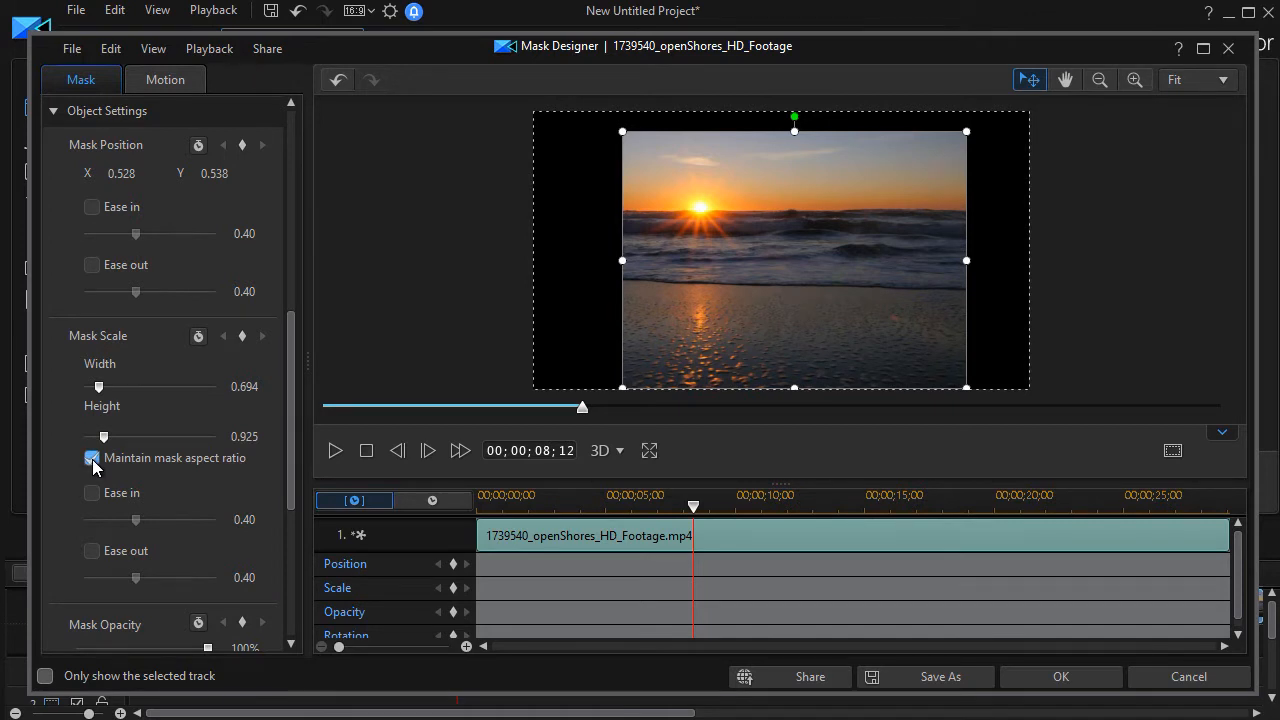
left_click(92, 458)
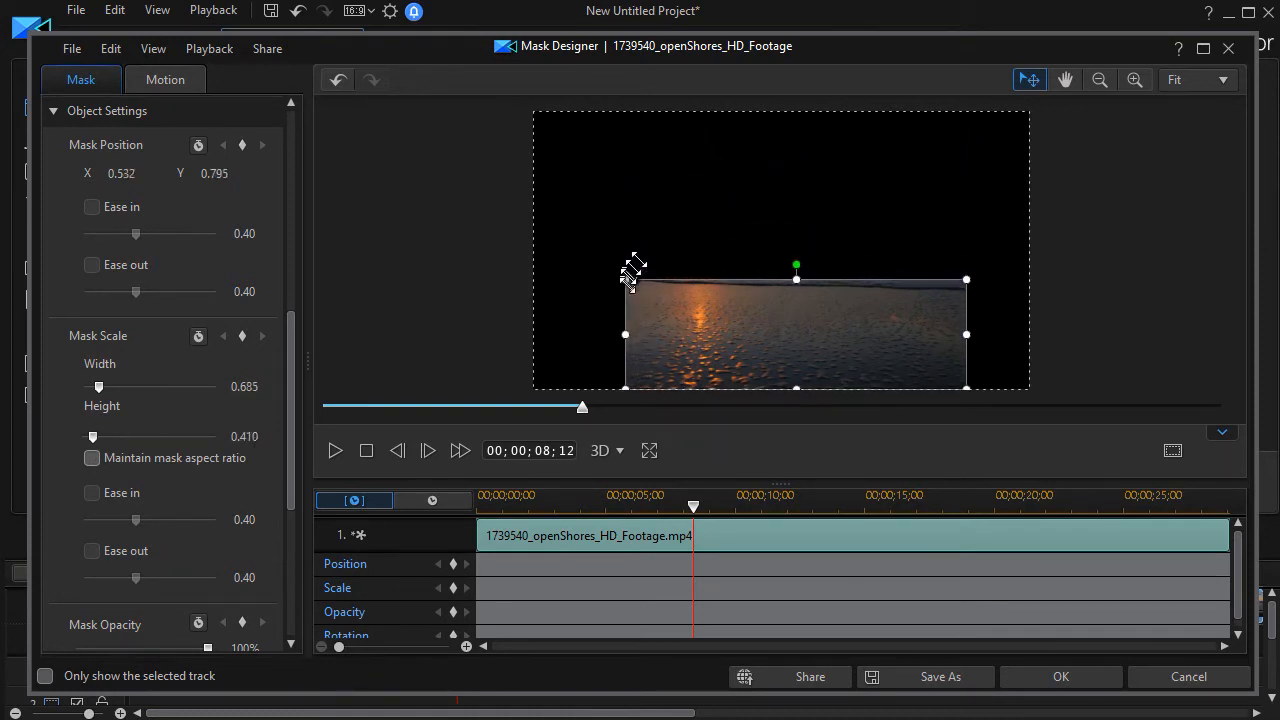
Reshape the mask into a wide thin strip framing the sun and horizon.
left_click_drag(624, 280, 584, 348)
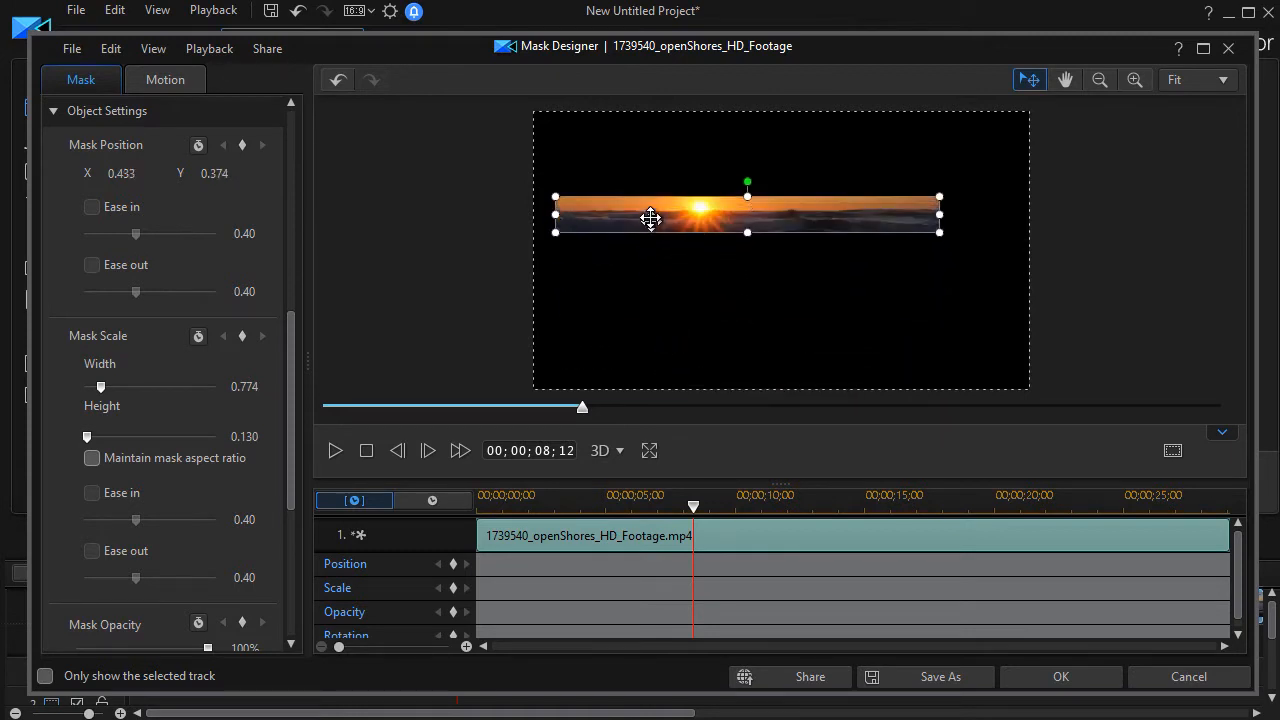
left_click_drag(650, 218, 630, 210)
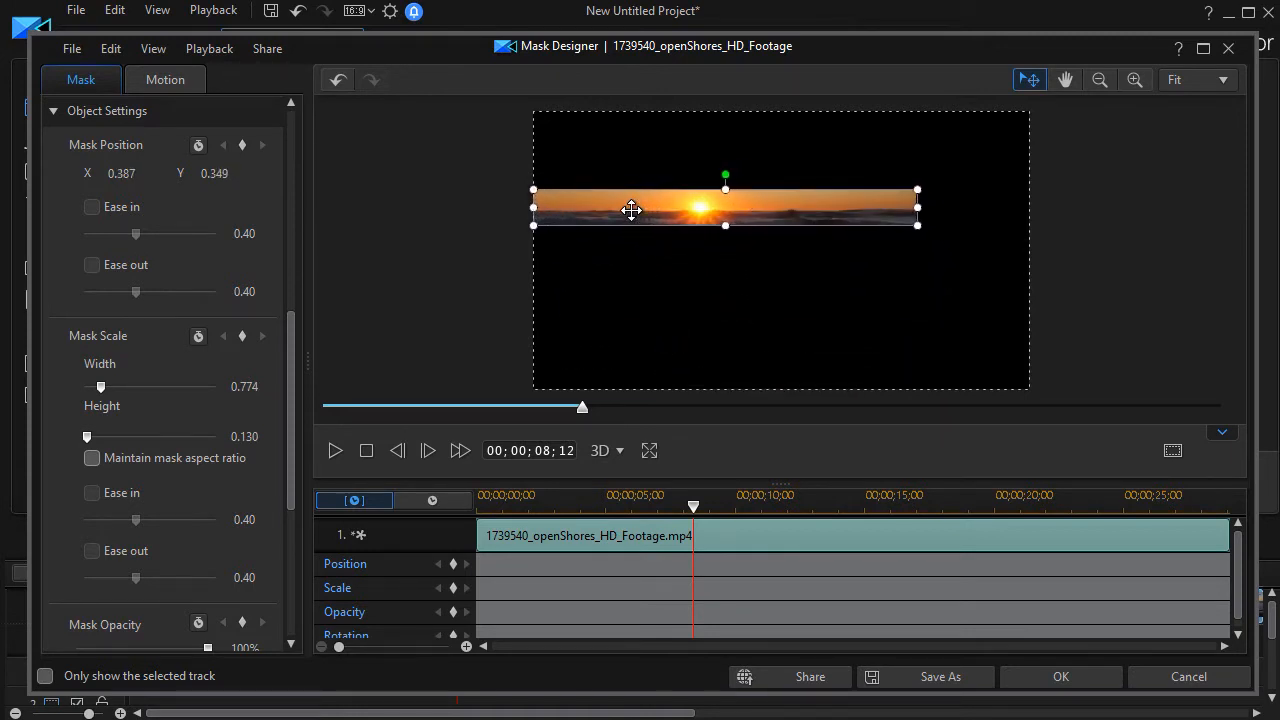
left_click_drag(724, 224, 724, 244)
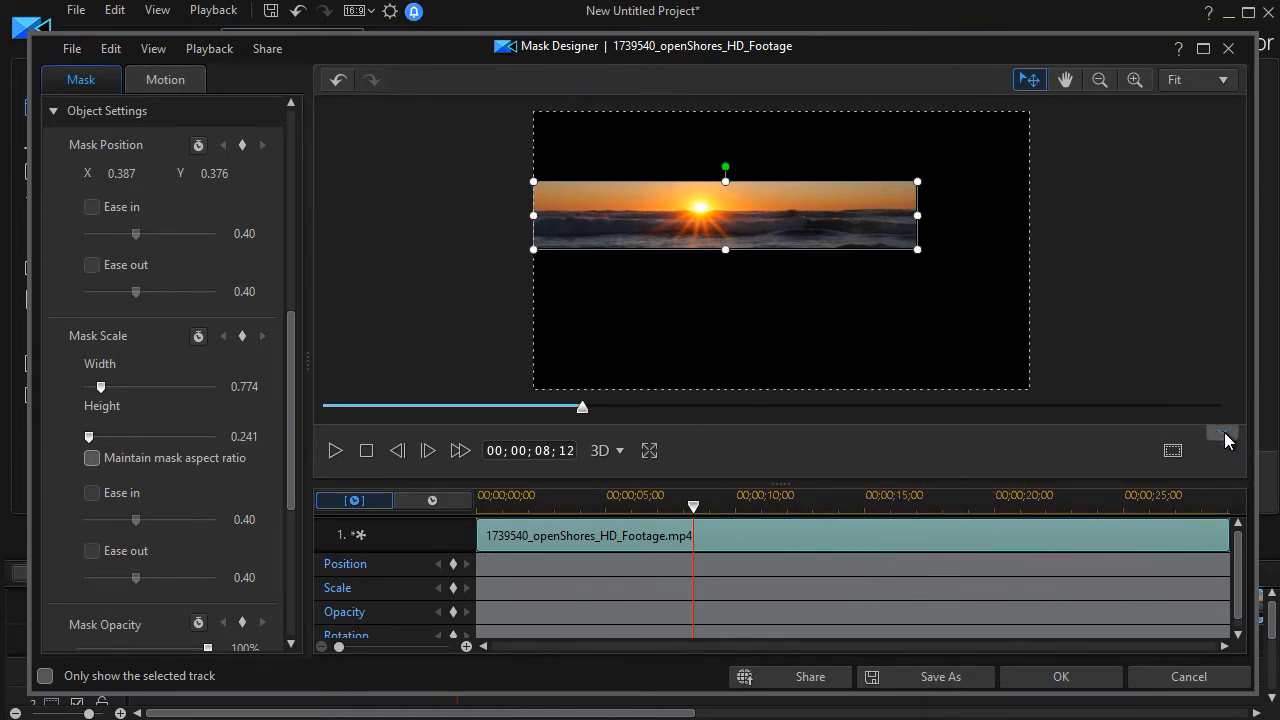
mouse_move(1224, 436)
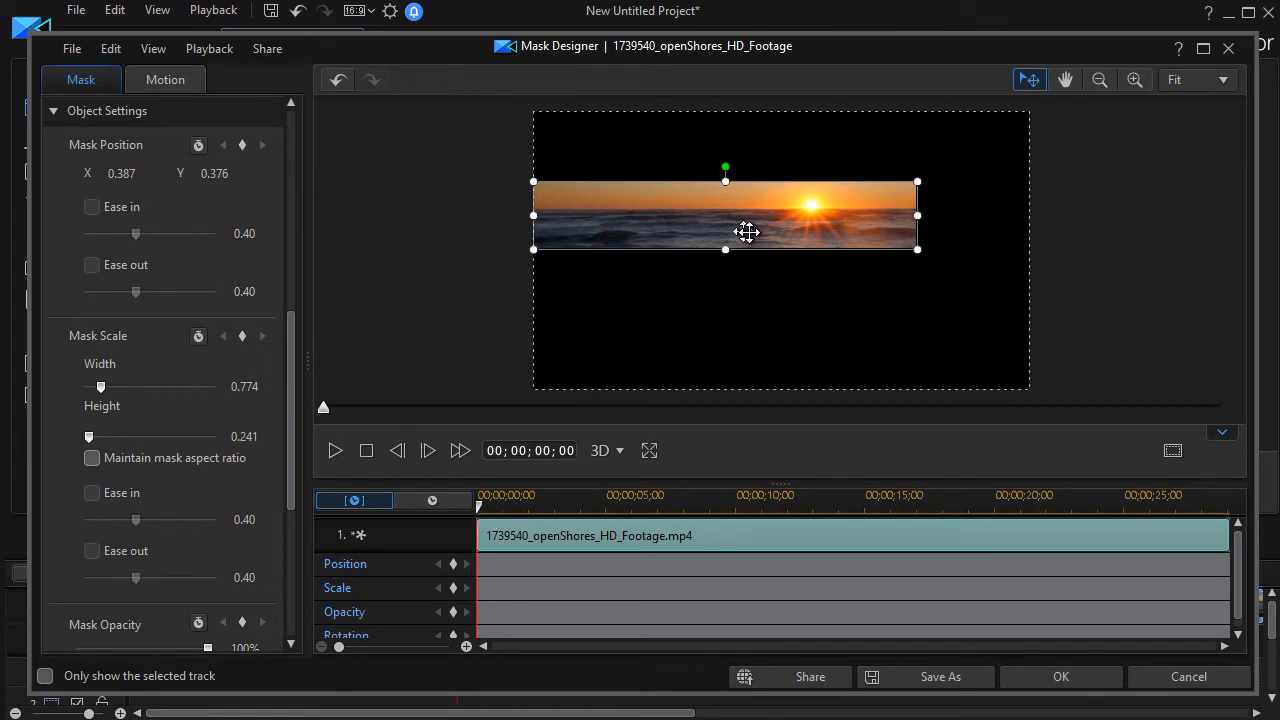
mouse_move(748, 224)
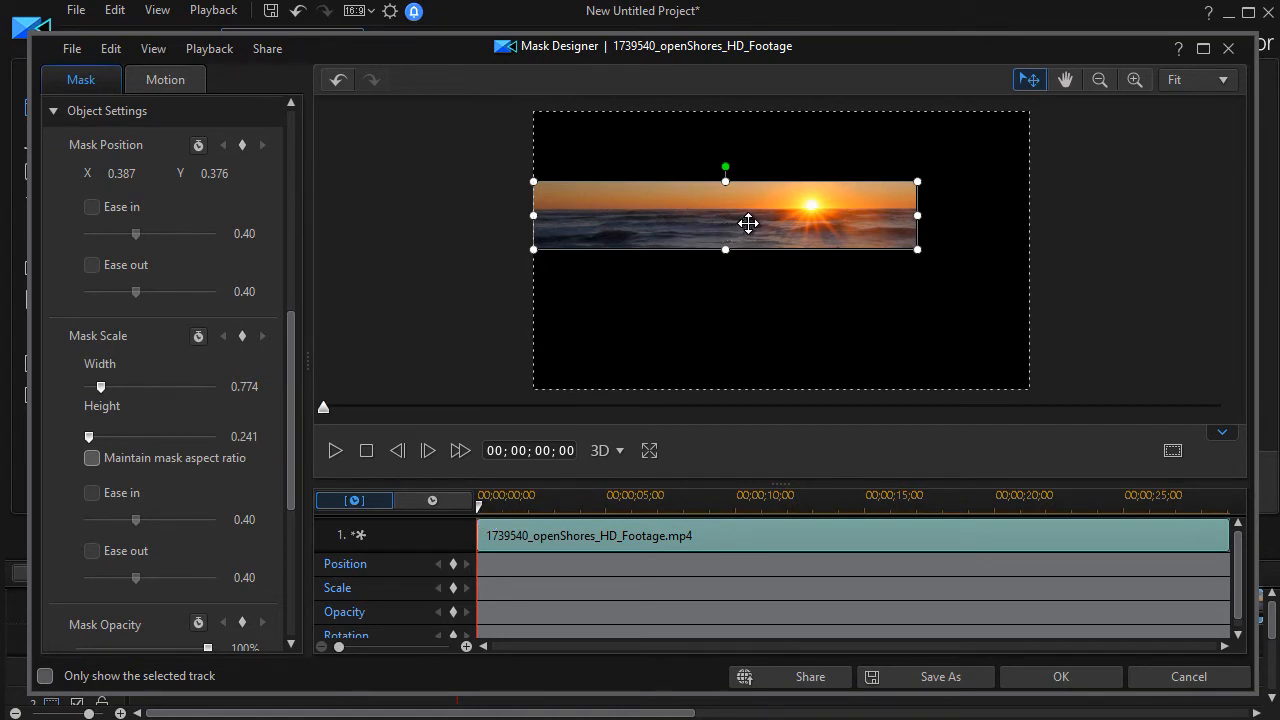
At the clip's start, slide the strip mask entirely past the left edge of the frame.
left_click_drag(724, 216, 340, 212)
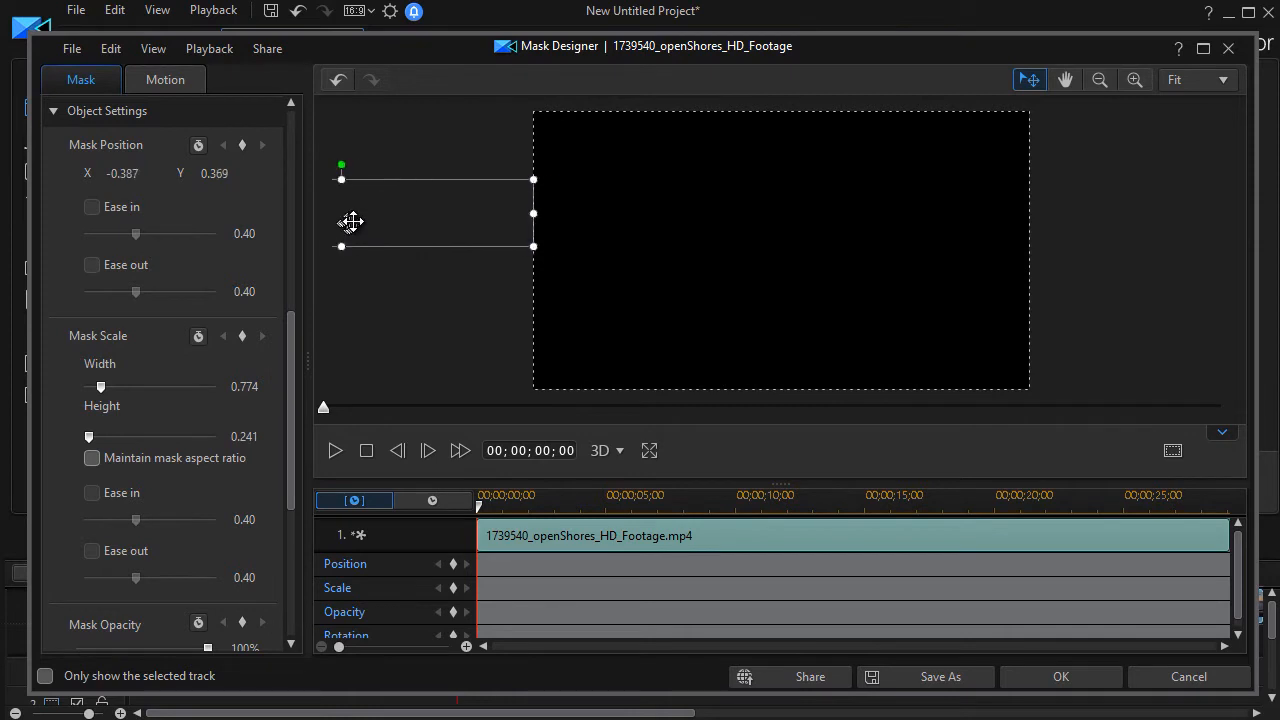
left_click_drag(350, 222, 404, 232)
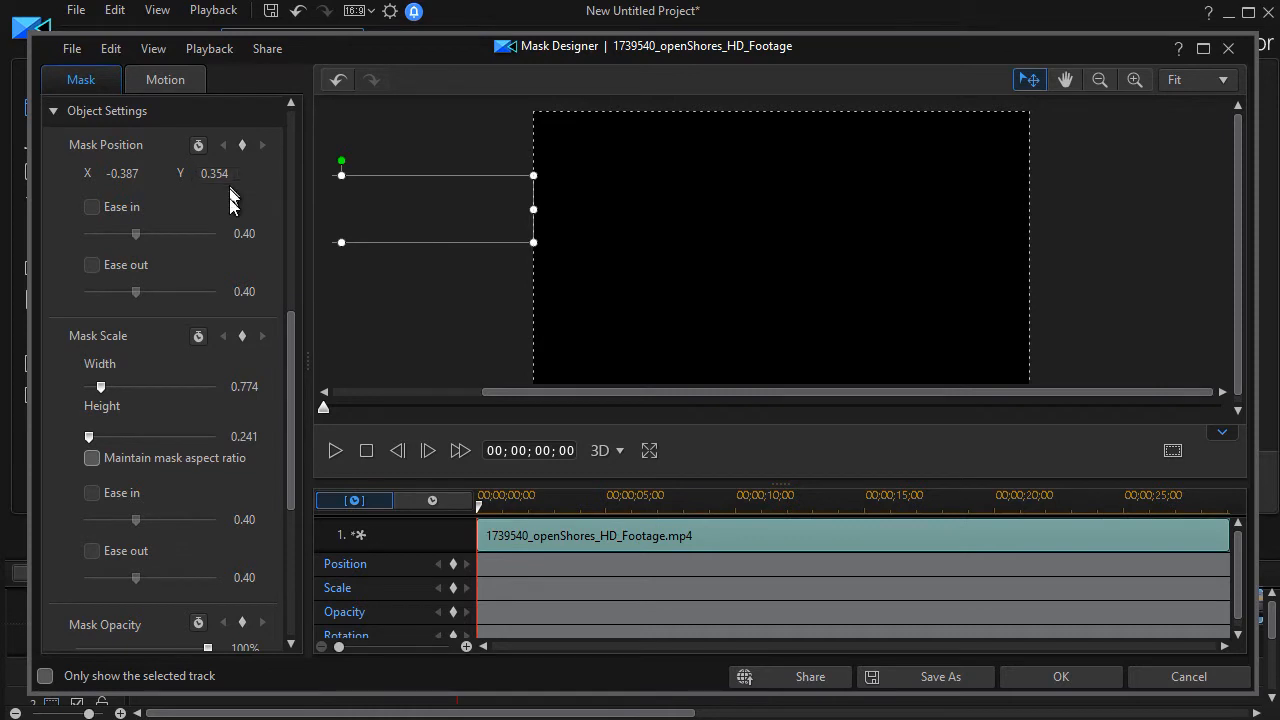
mouse_move(450, 584)
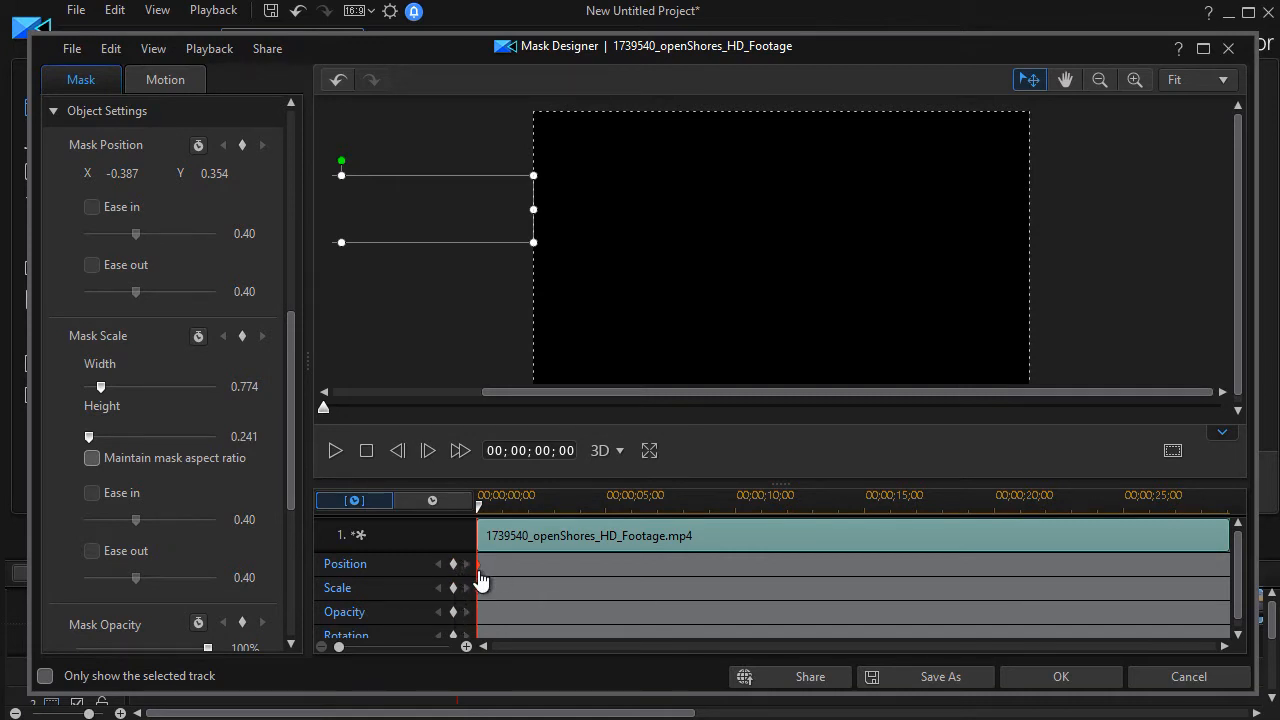
mouse_move(484, 572)
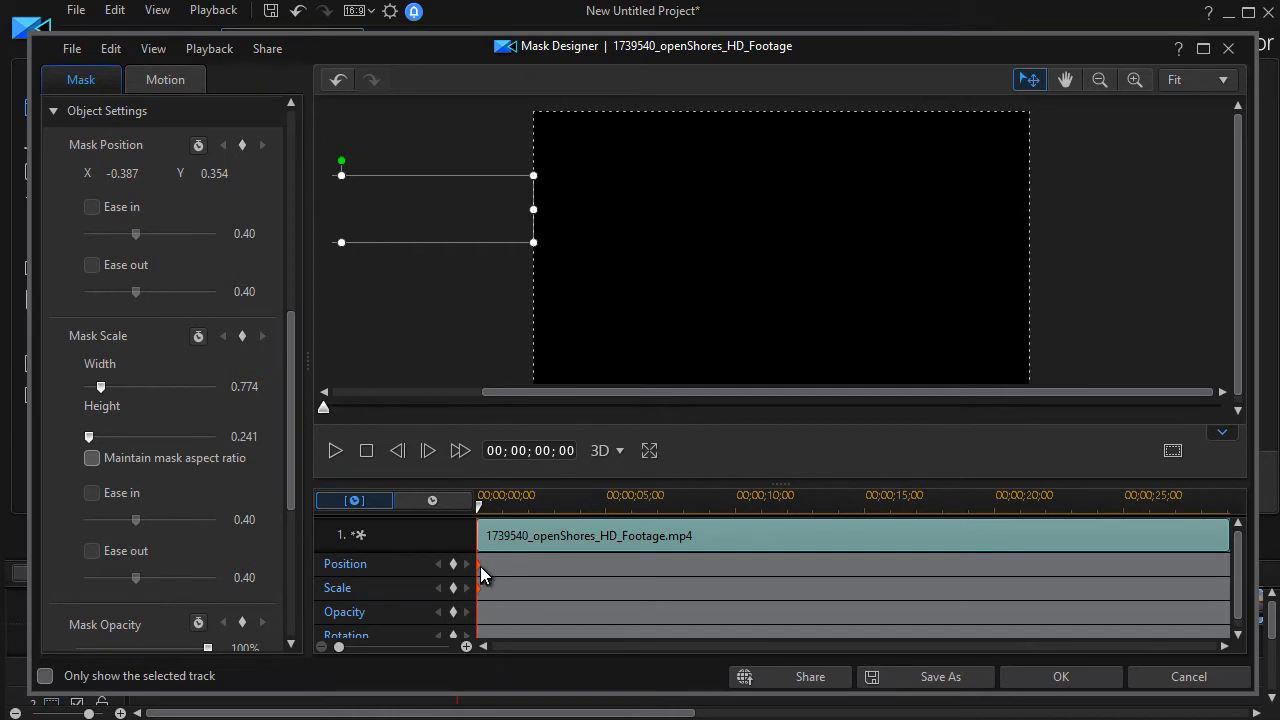
mouse_move(482, 596)
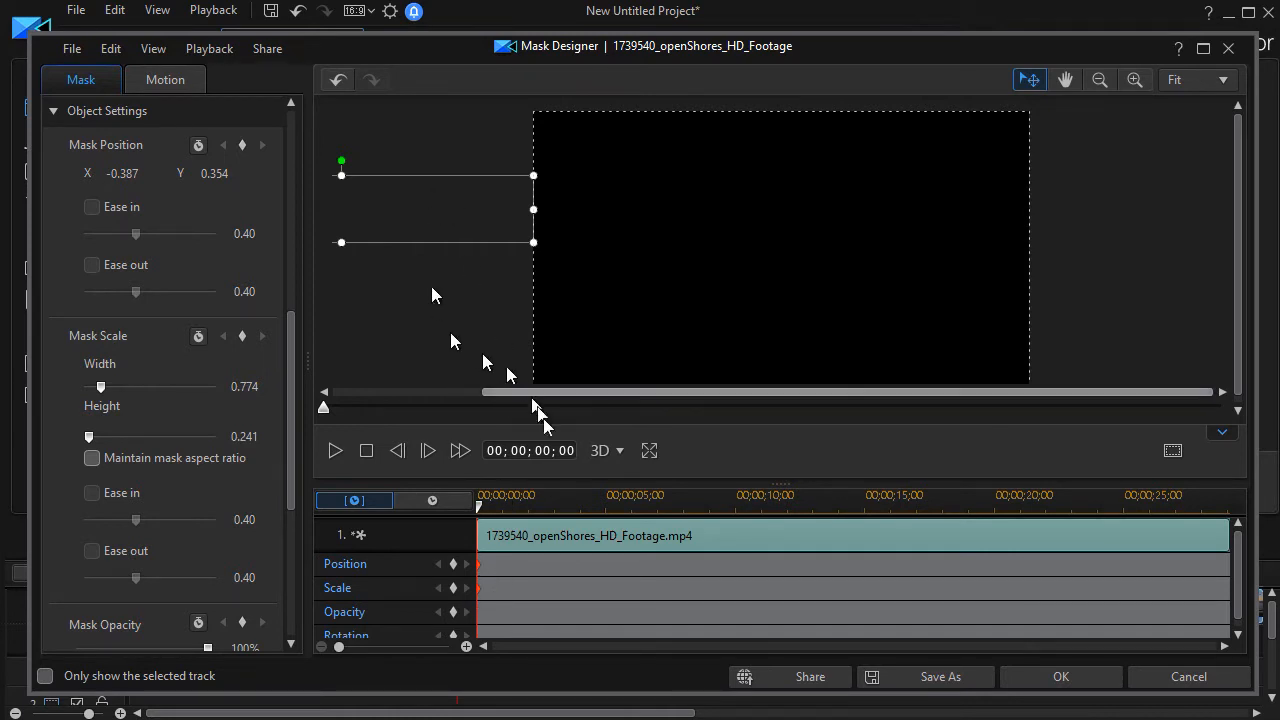
At 4 seconds, set mask X position 0.387 so a new Position keyframe brings the strip into view.
left_click_drag(506, 508, 580, 508)
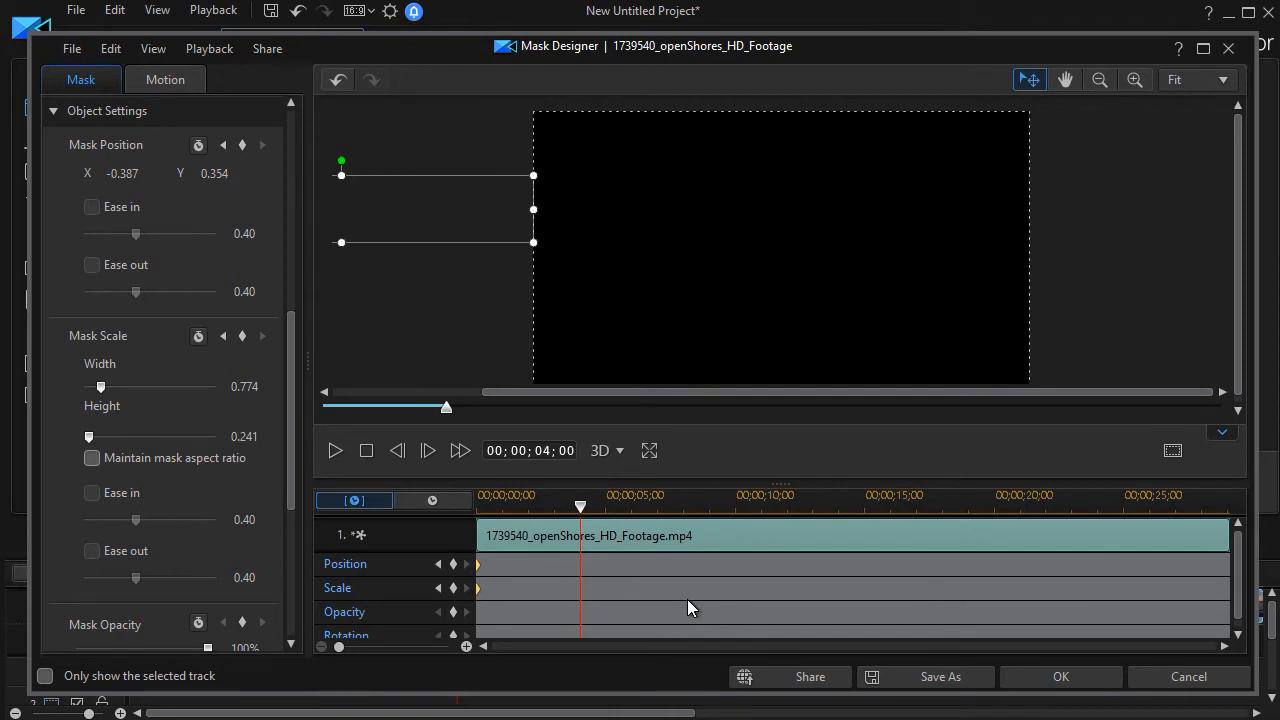
mouse_move(612, 590)
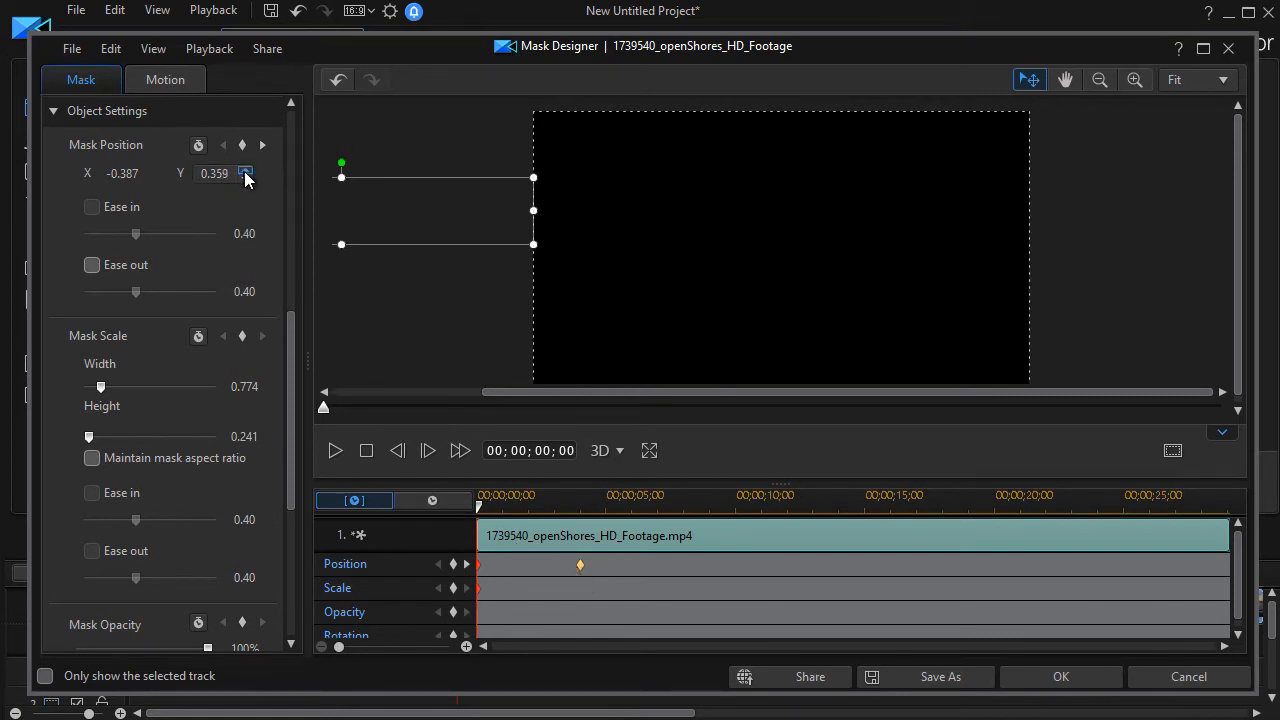
left_click(244, 178)
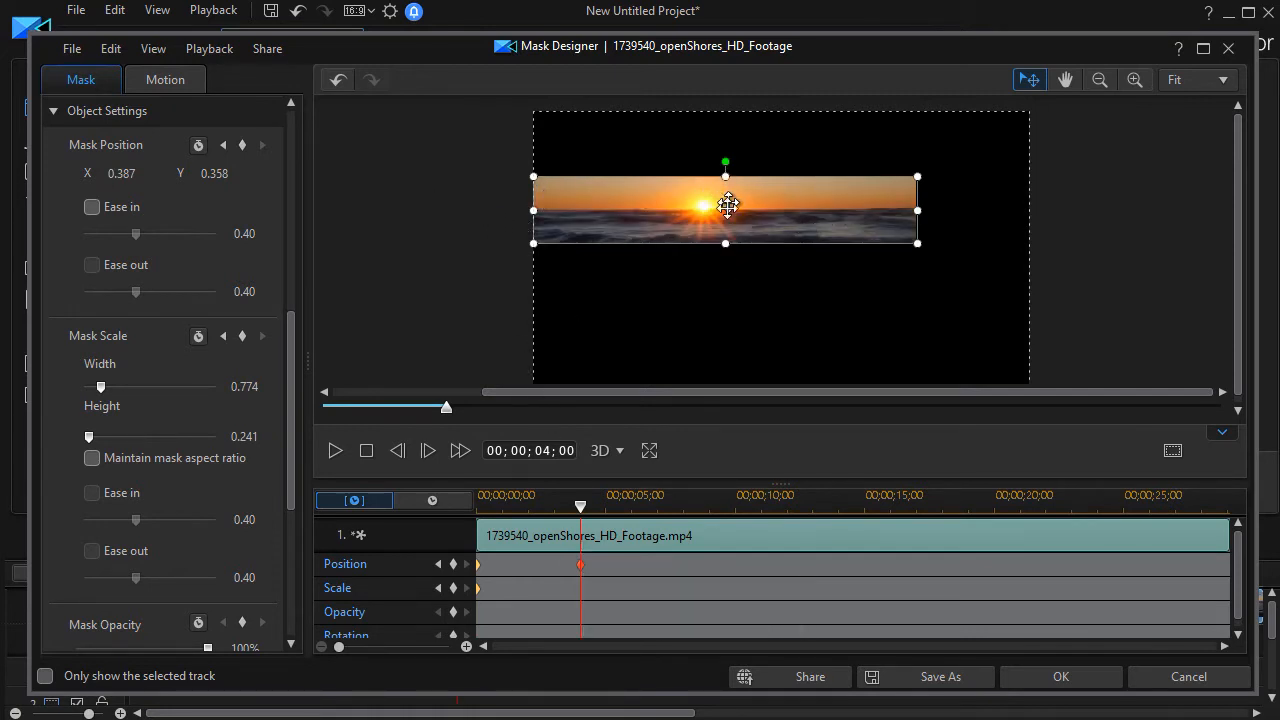
mouse_move(580, 600)
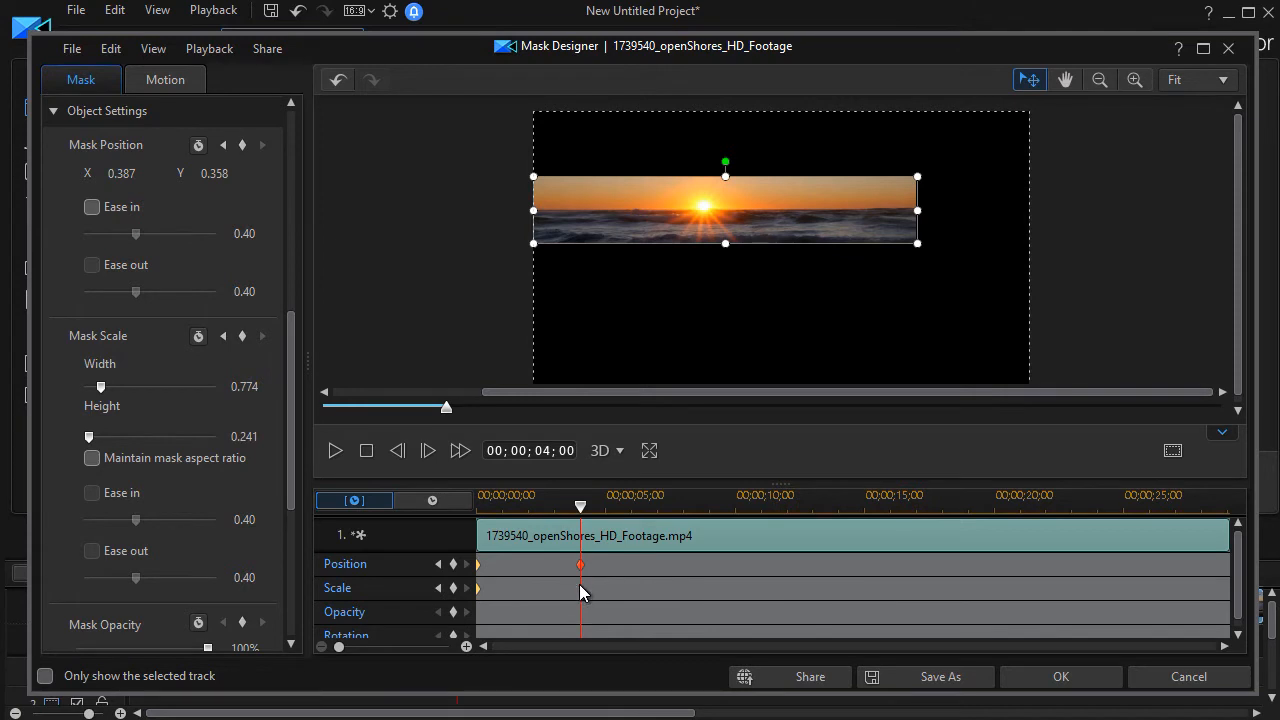
Duplicate the previous Scale keyframe at 4 seconds, then move to the 9-second point.
right_click(580, 588)
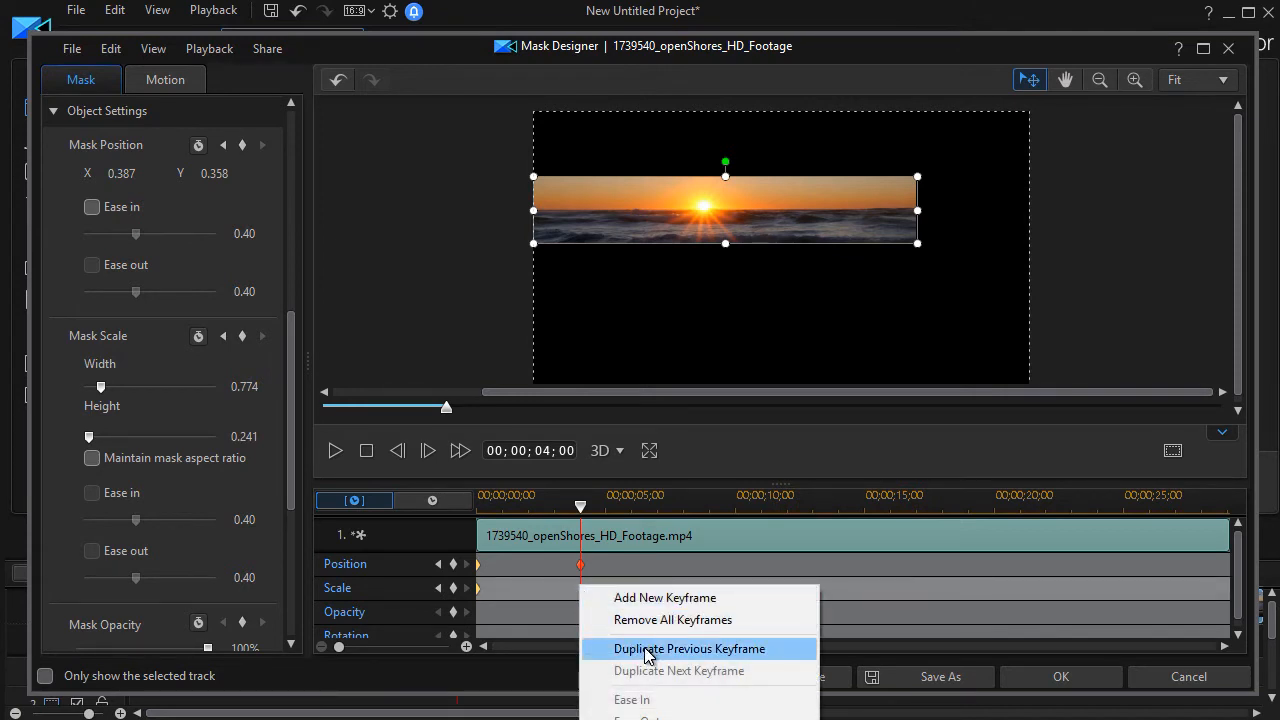
left_click(688, 648)
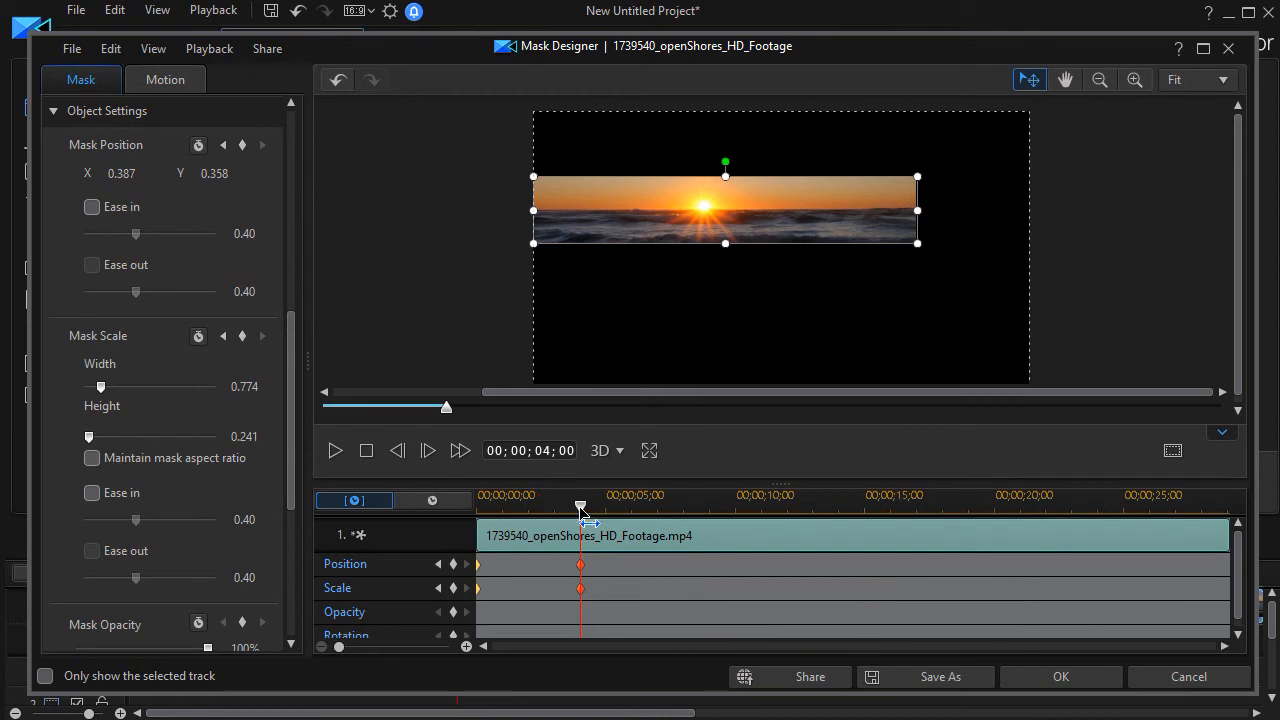
left_click_drag(580, 504, 696, 504)
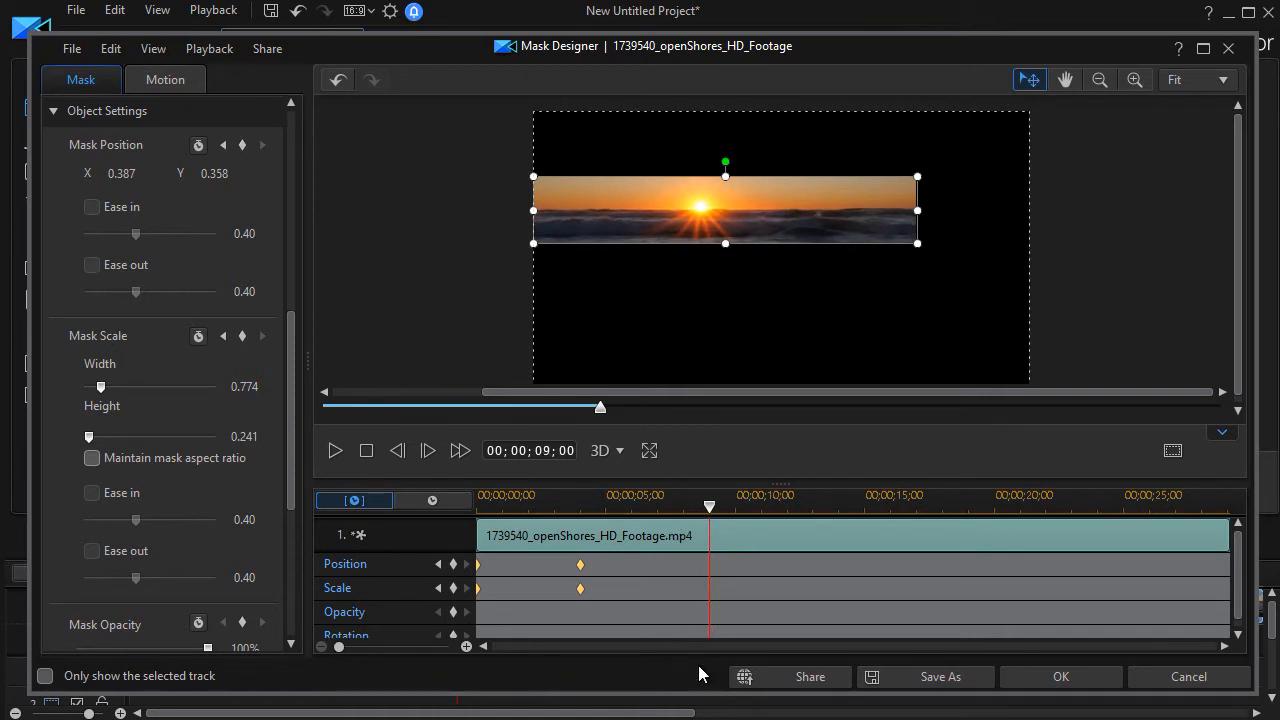
mouse_move(850, 374)
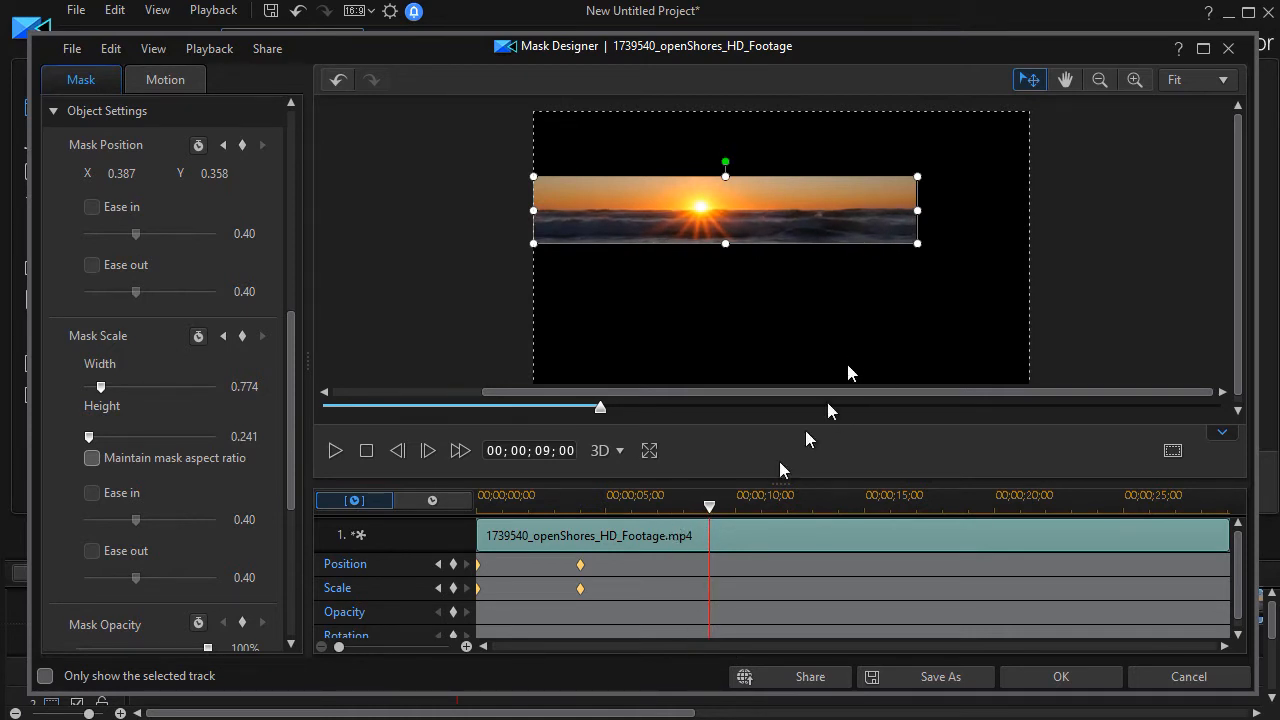
mouse_move(784, 264)
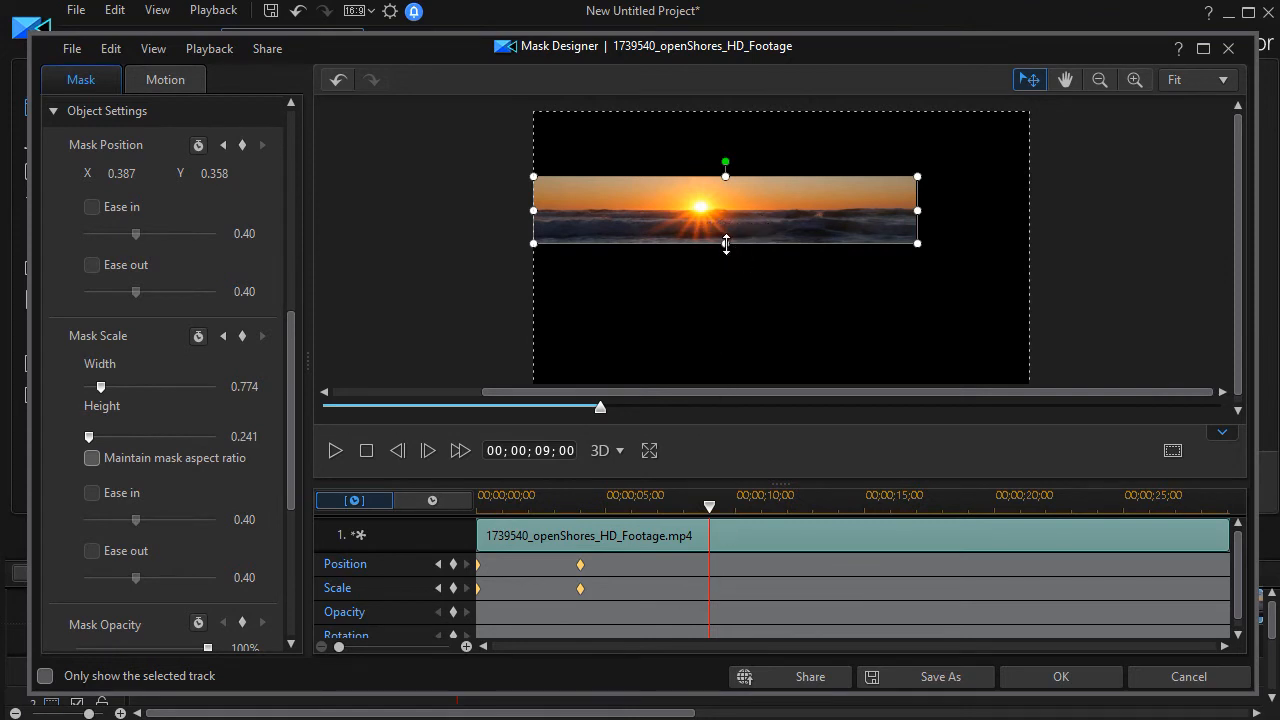
At 9 seconds, stretch the mask to full height and move it toward frame centre, adding keyframes.
left_click_drag(726, 244, 736, 364)
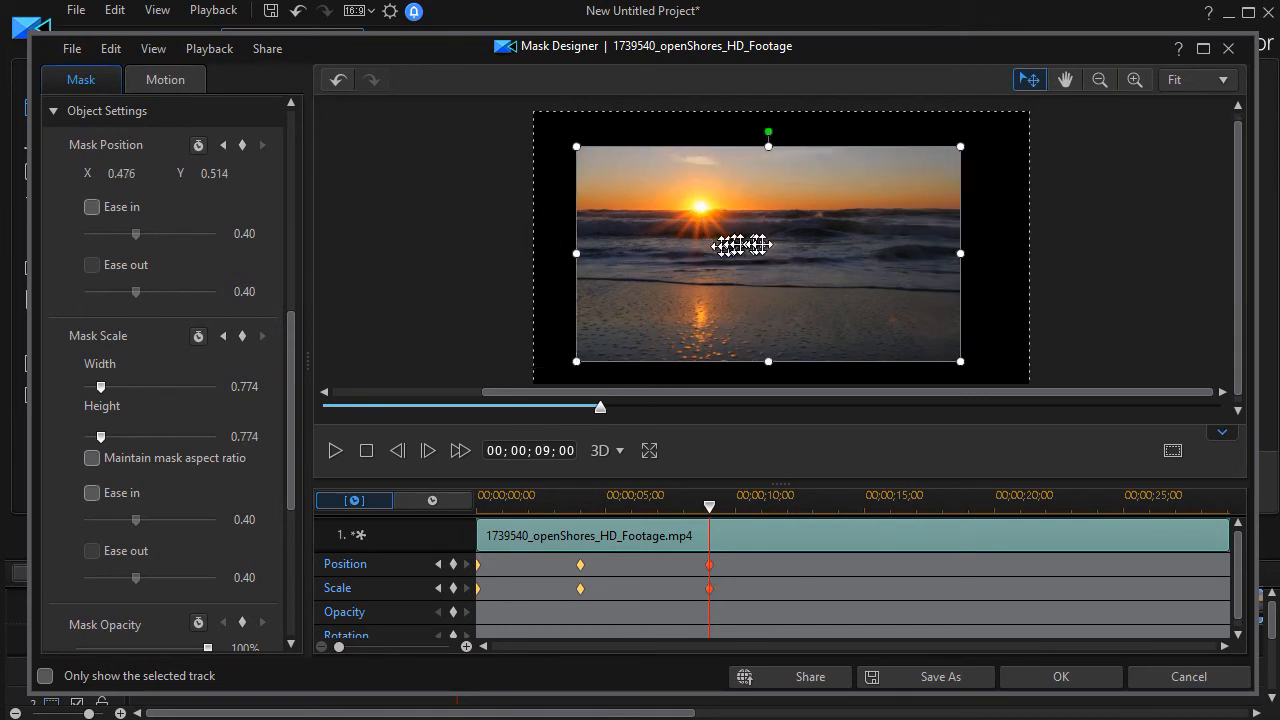
left_click_drag(744, 244, 808, 240)
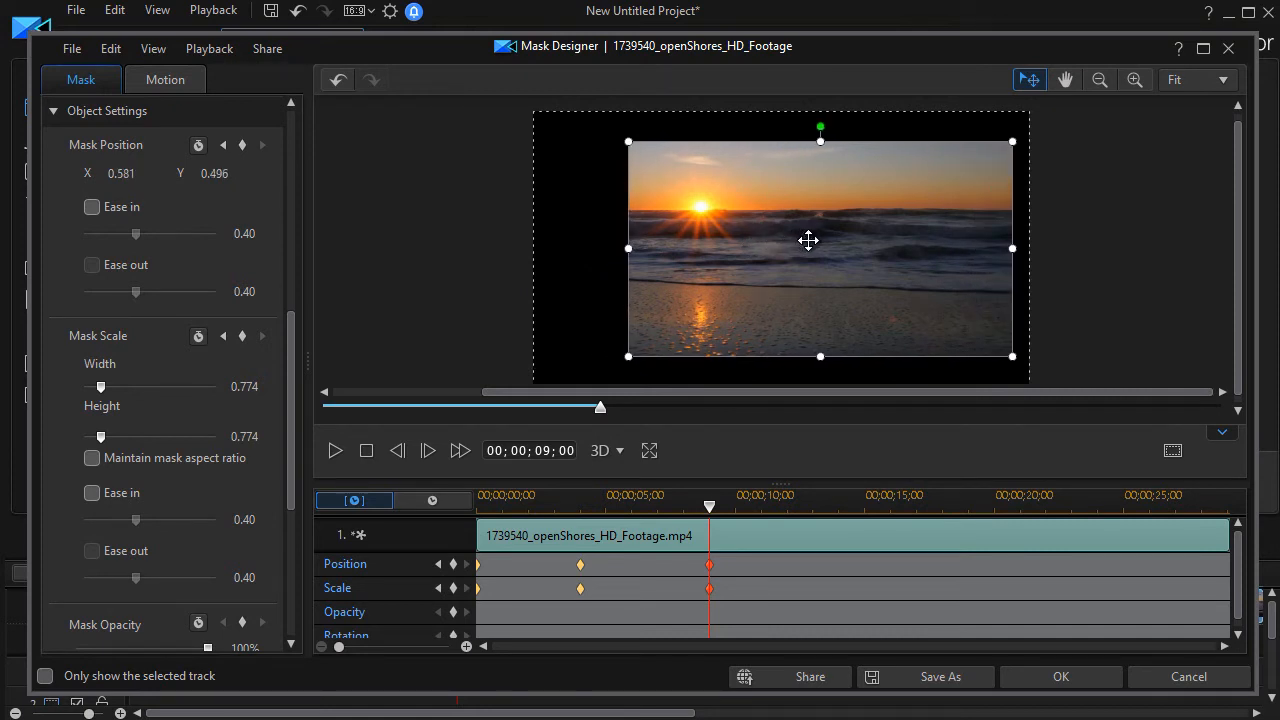
left_click_drag(808, 240, 798, 312)
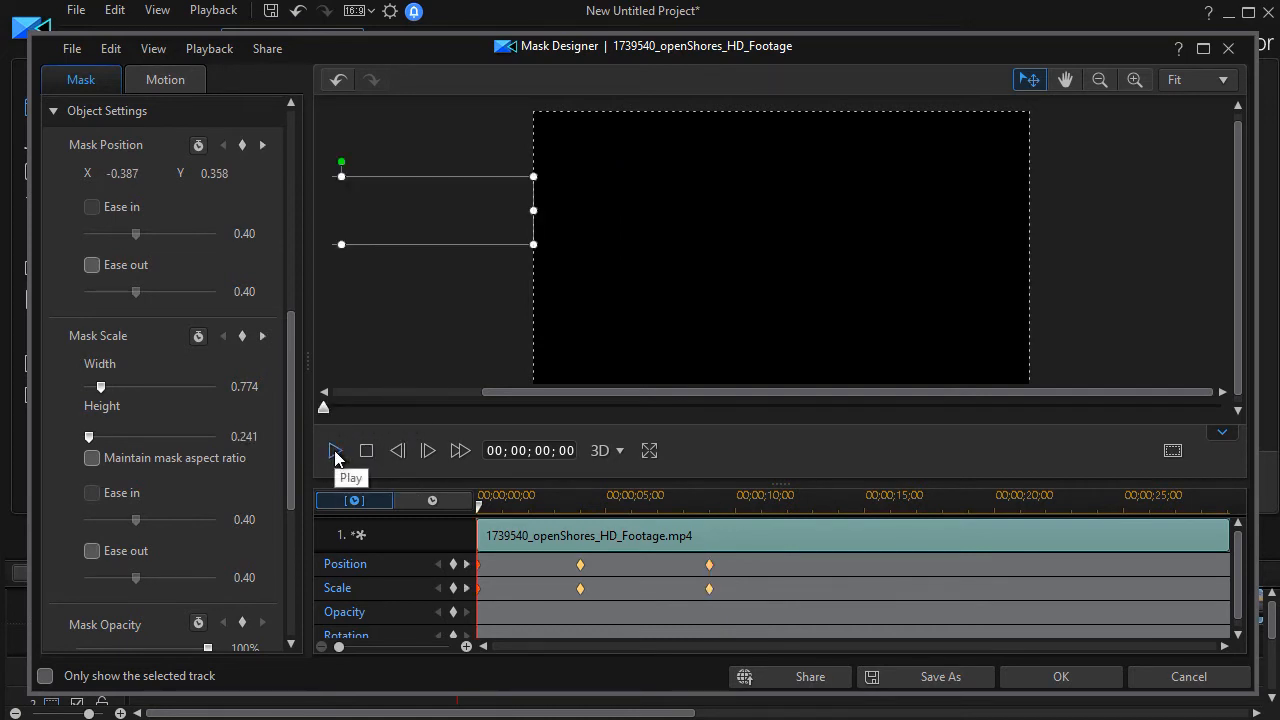
left_click(336, 450)
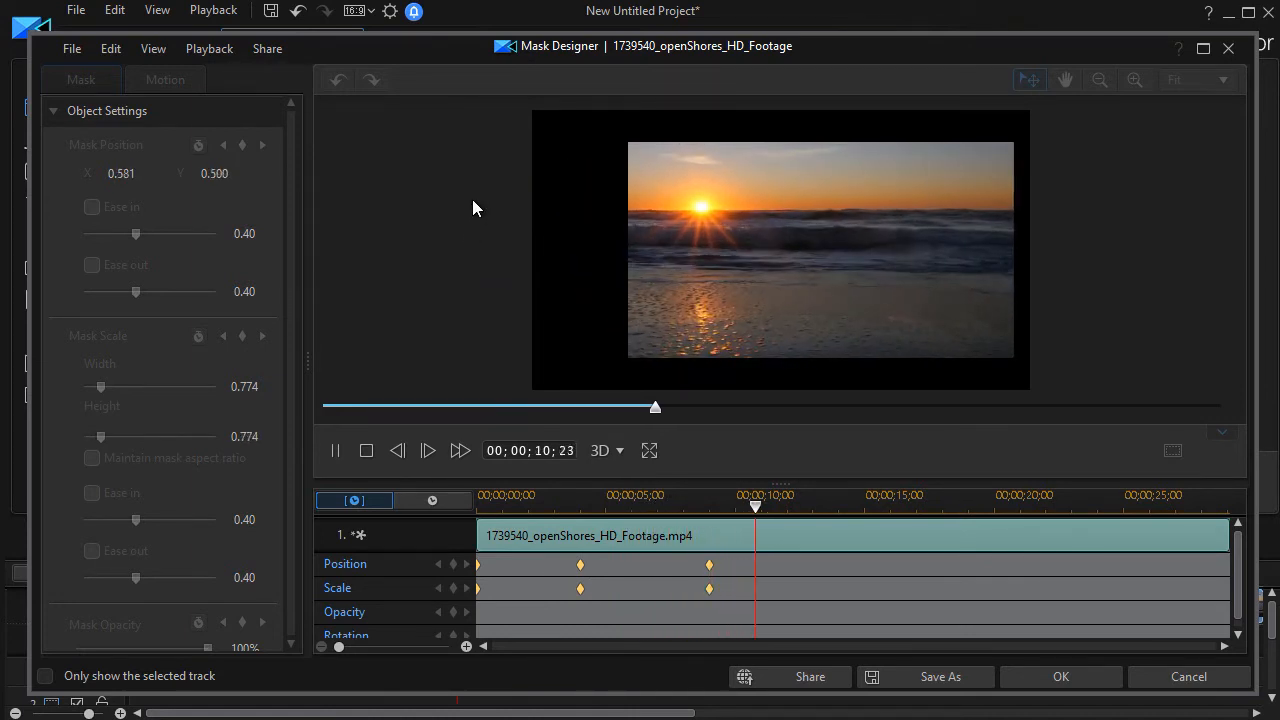
left_click(336, 450)
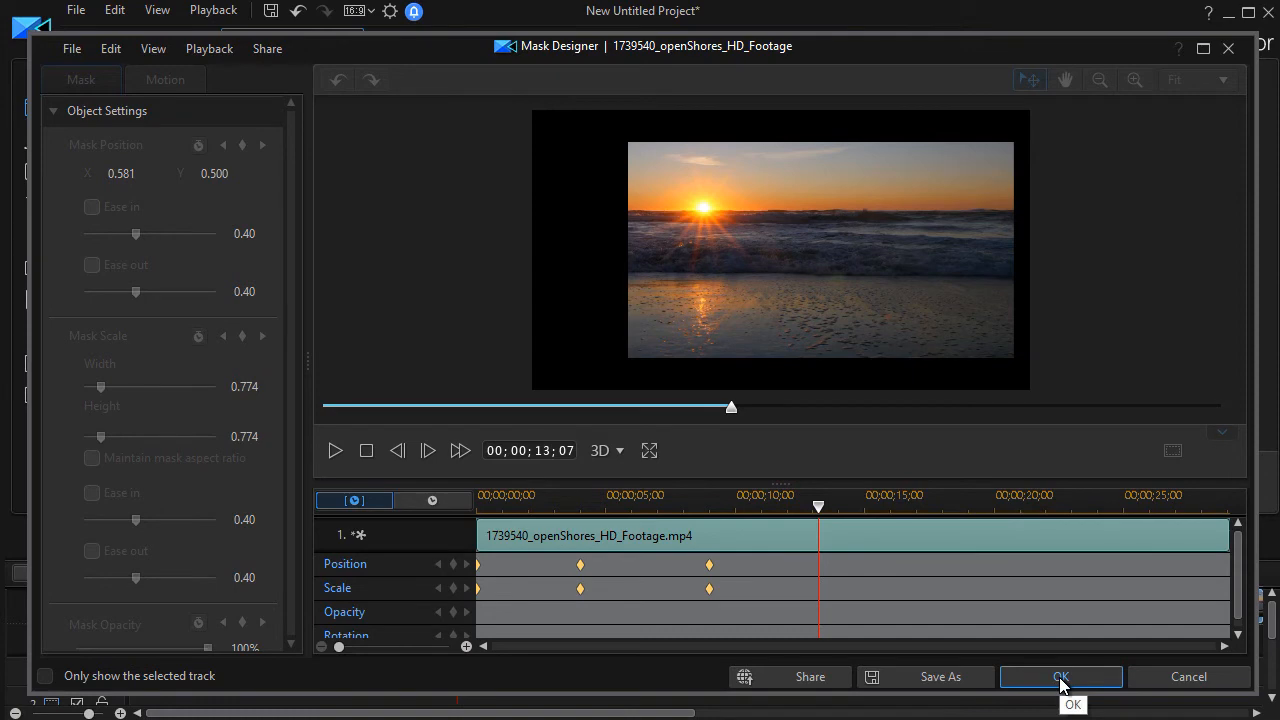
Leave the Mask Designer discarding unsaved changes, then reopen it via Designer > Mask Designer.
left_click(1060, 676)
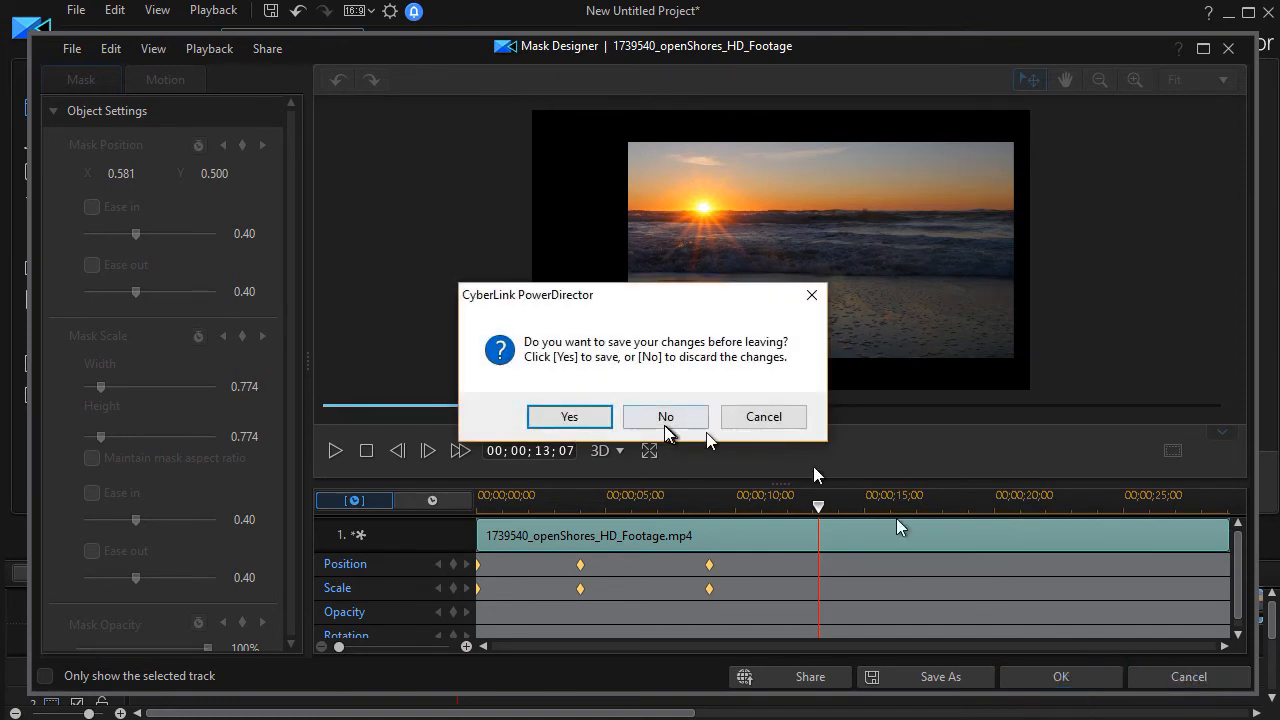
left_click(664, 416)
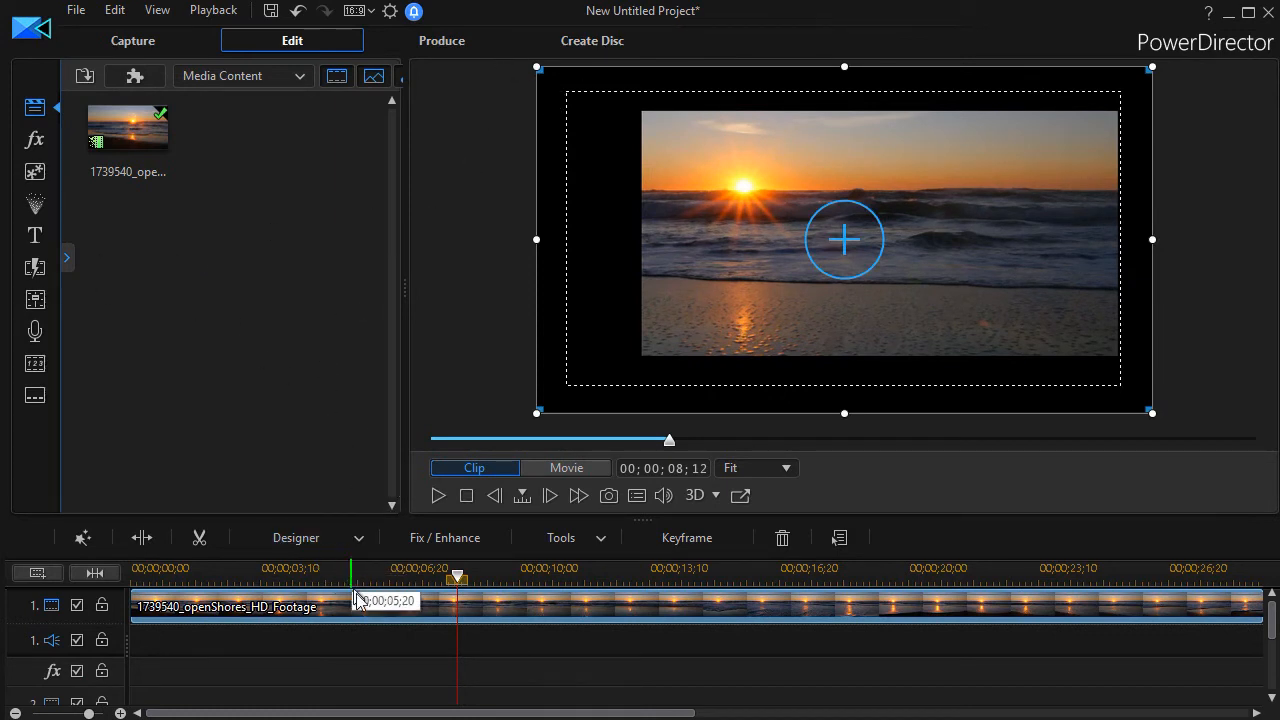
mouse_move(352, 610)
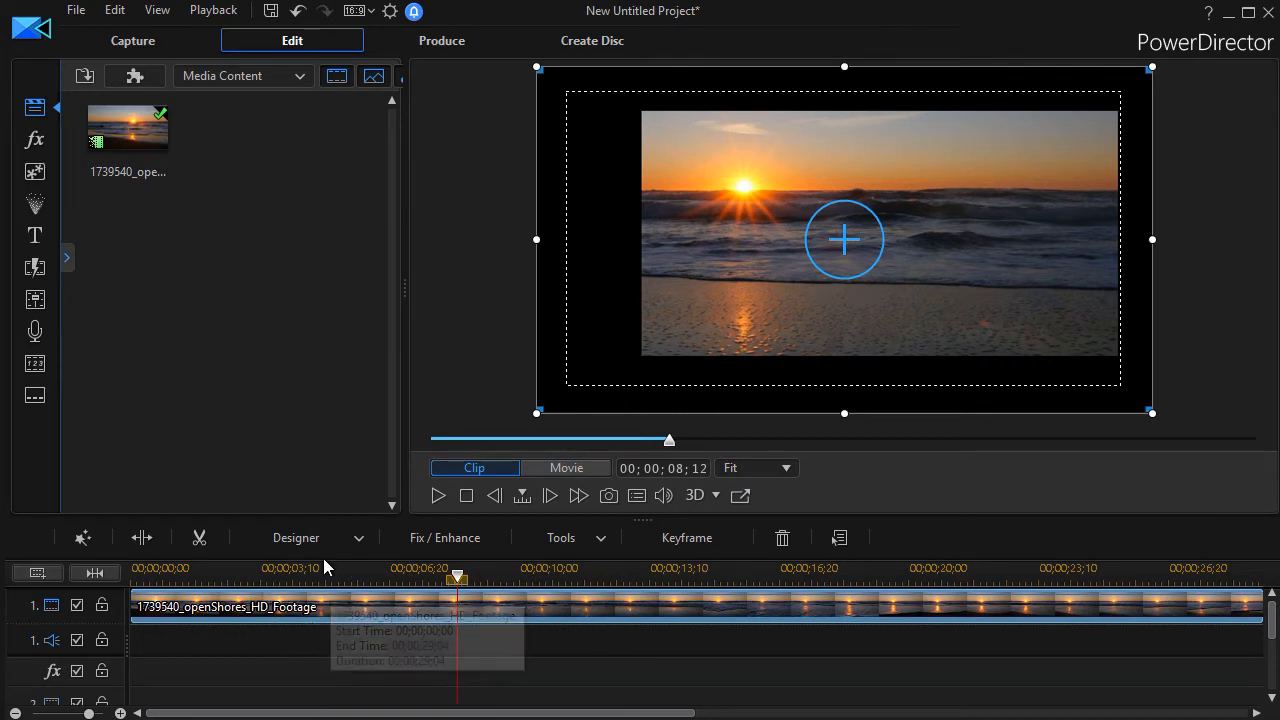
left_click(296, 536)
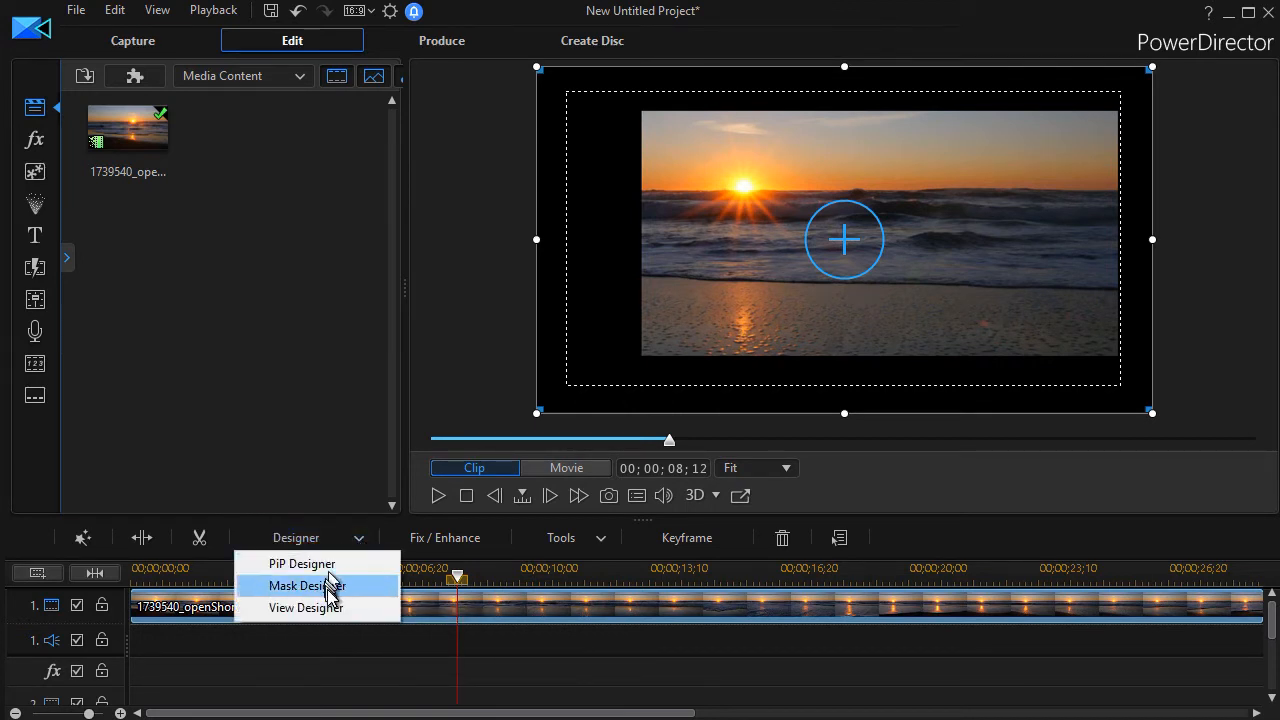
left_click(304, 586)
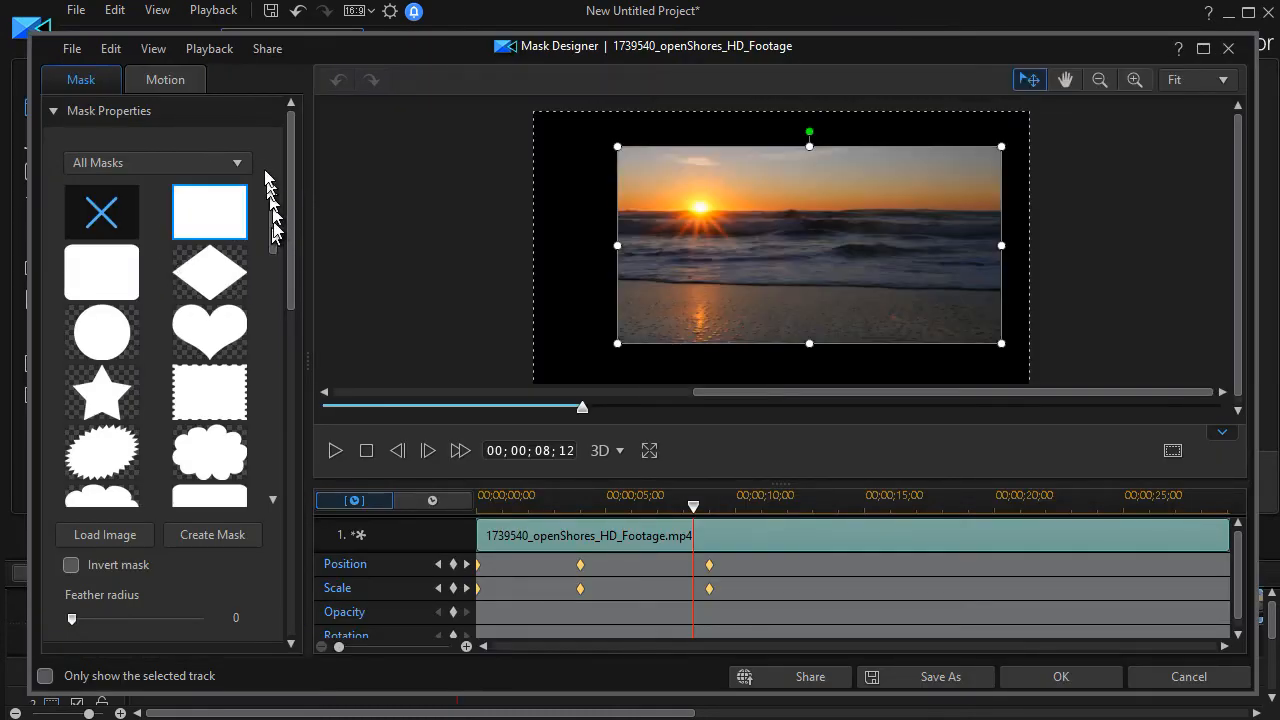
Replace the rectangle with the sun-shaped mask and place it at the frame's left side.
left_click(100, 212)
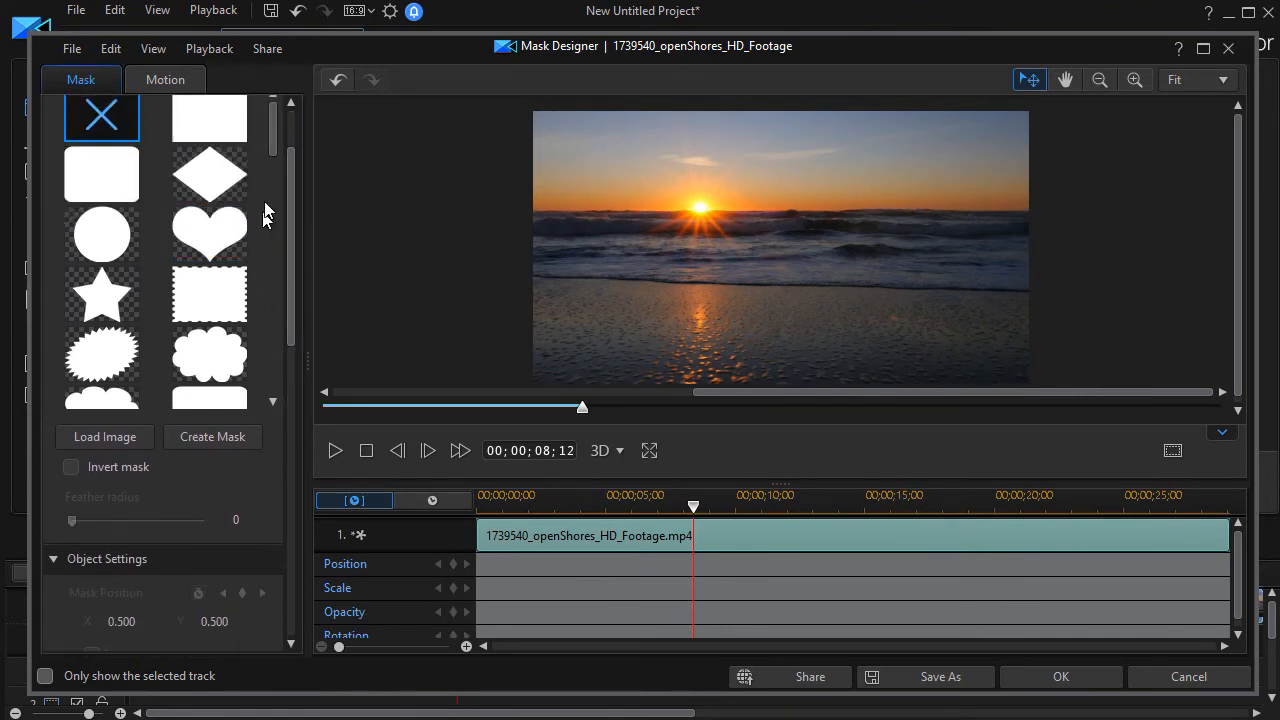
left_click(208, 252)
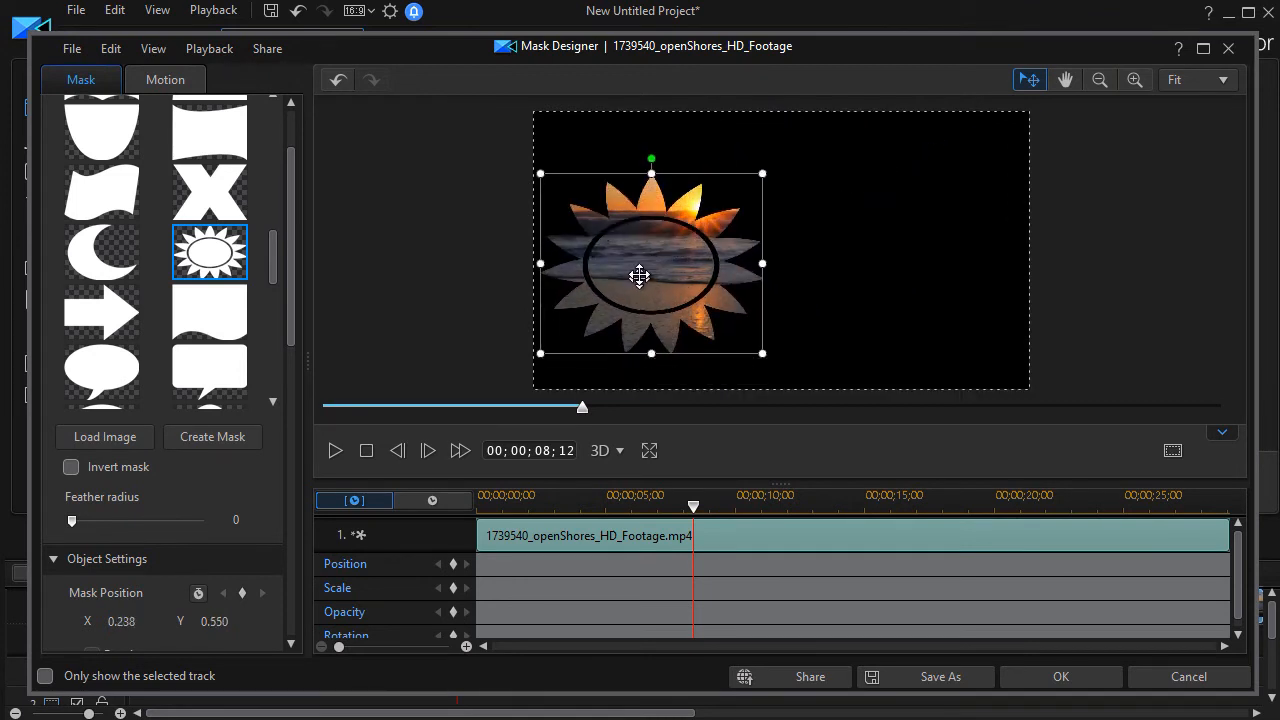
left_click_drag(640, 276, 624, 238)
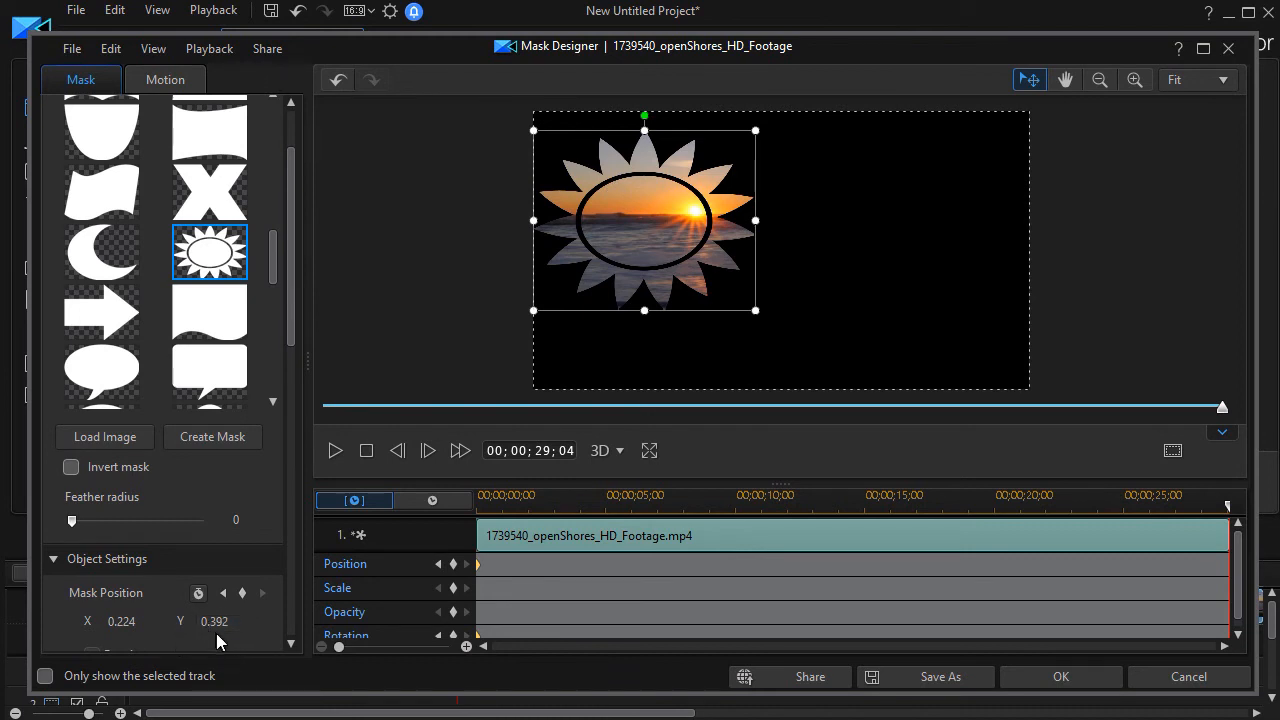
At the clip's end, move the sun mask to the right and set Mask Position Y to 0.392.
left_click_drag(644, 222, 888, 224)
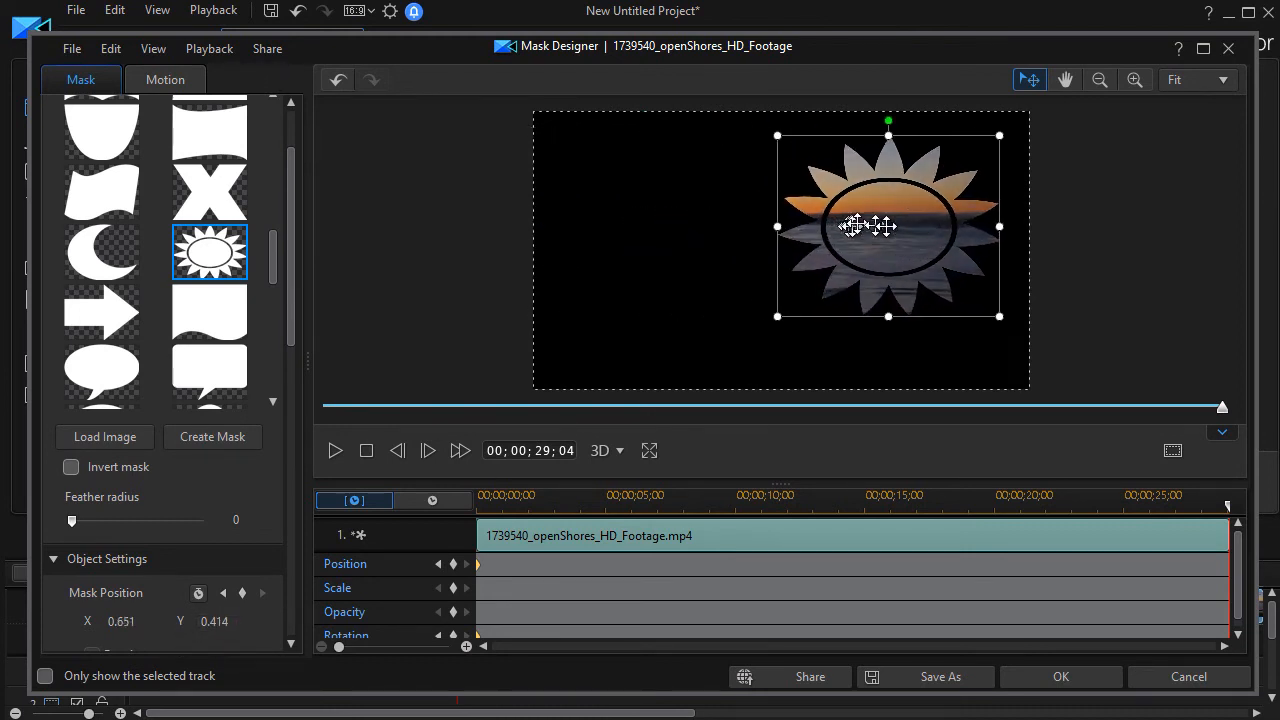
left_click_drag(888, 224, 918, 224)
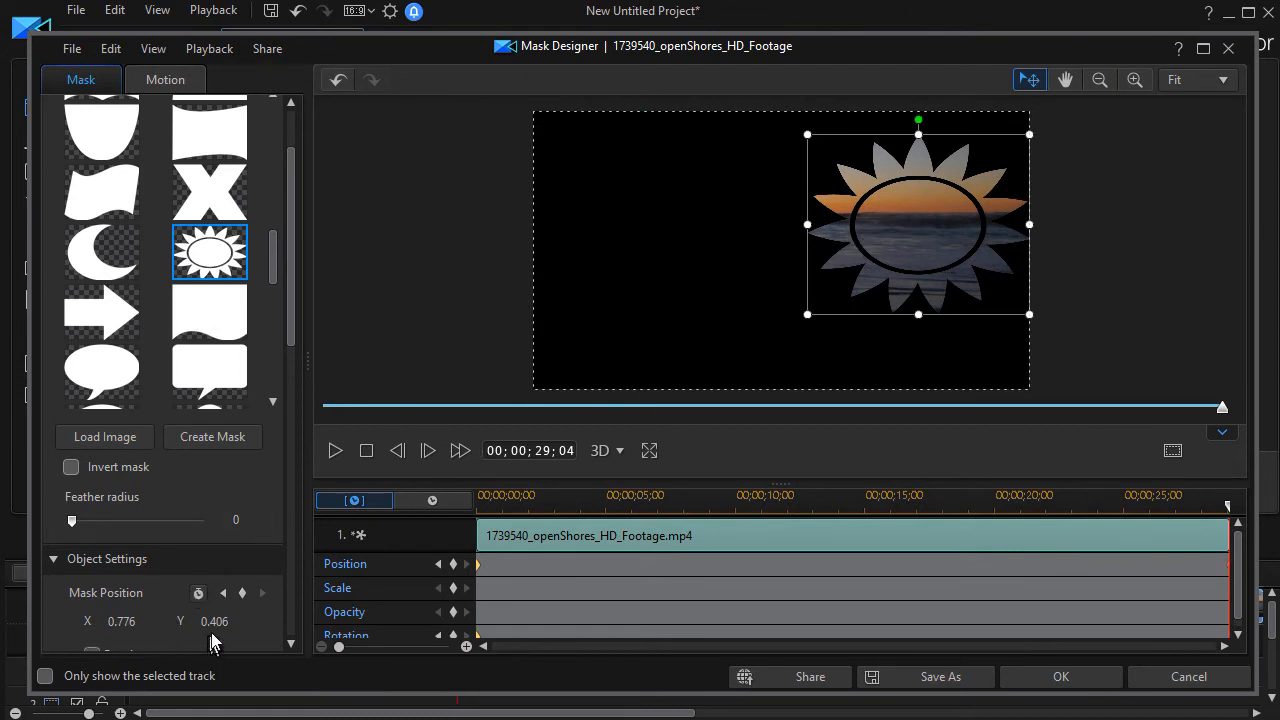
left_click(244, 626)
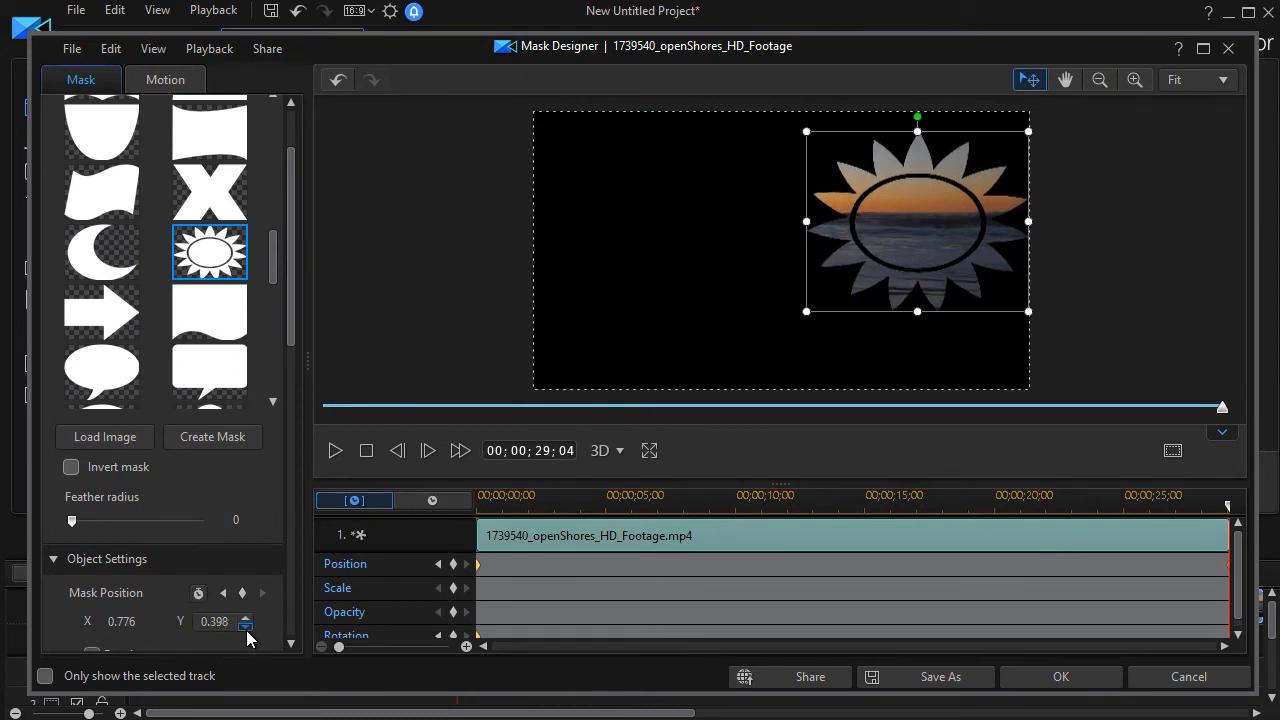
left_click(244, 628)
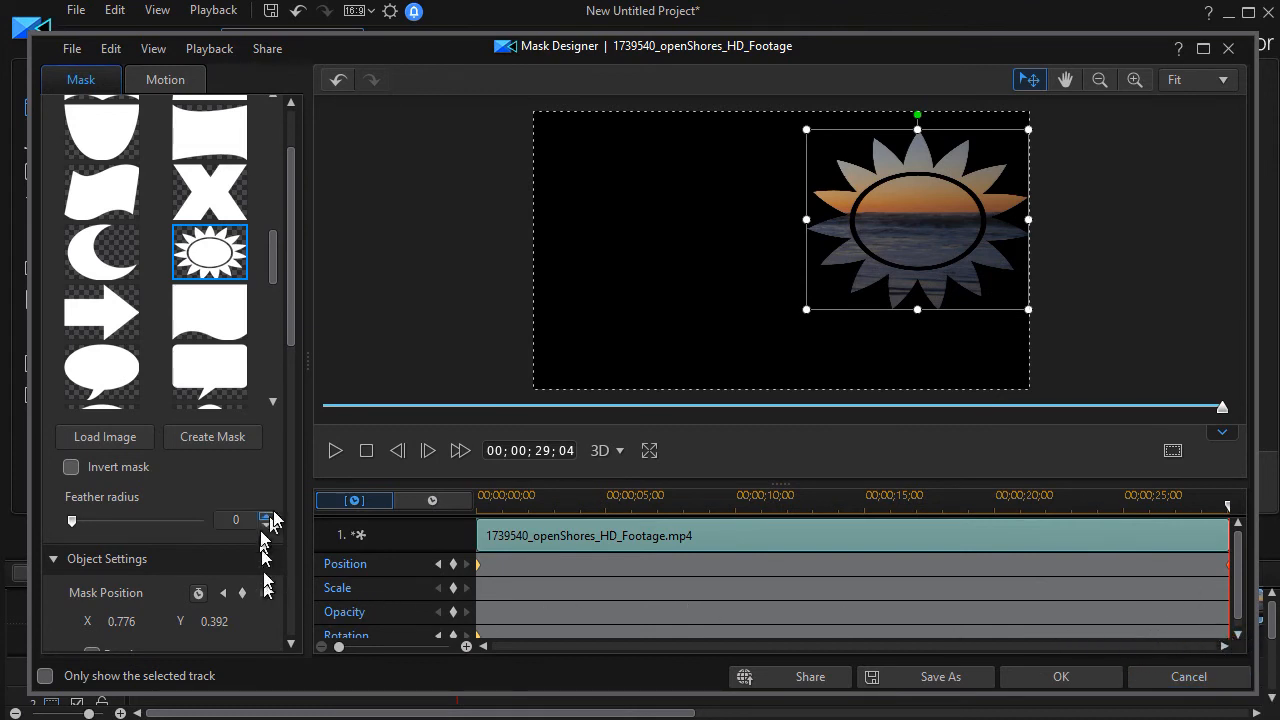
Set the sun mask's Rotation to 360° at the final keyframe in Object Settings.
scroll("down", 3)
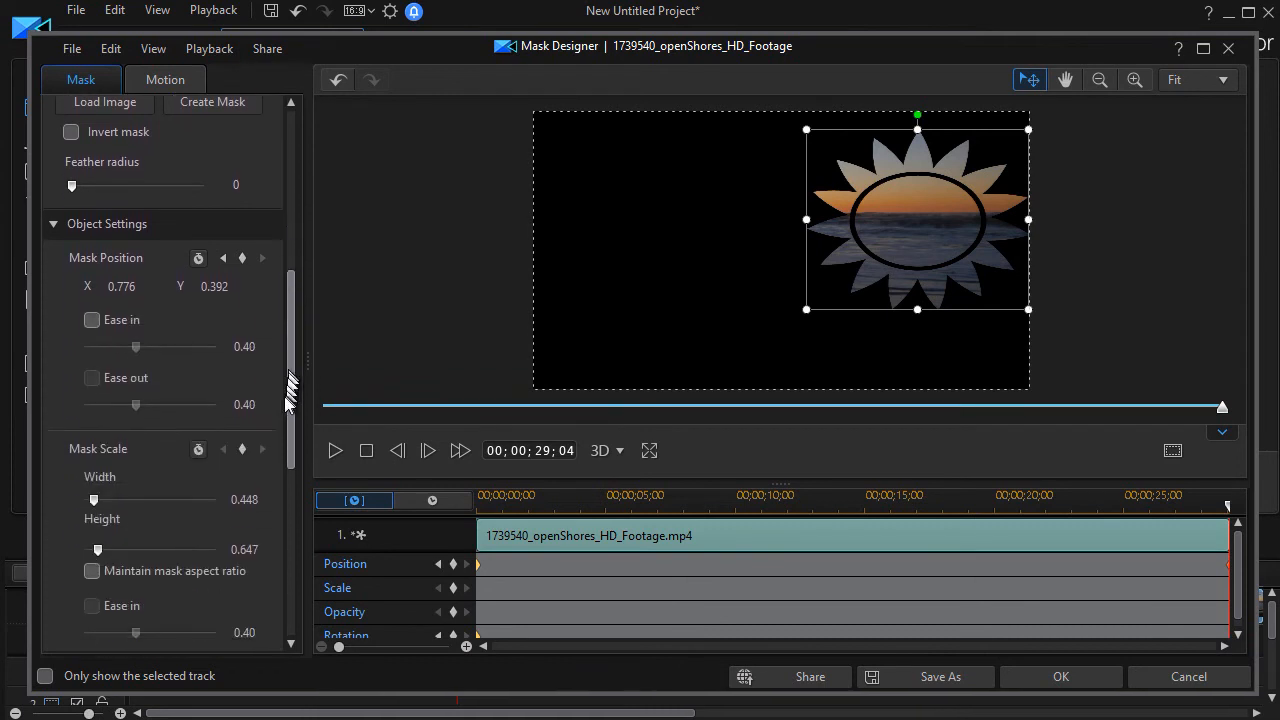
scroll("down", 3)
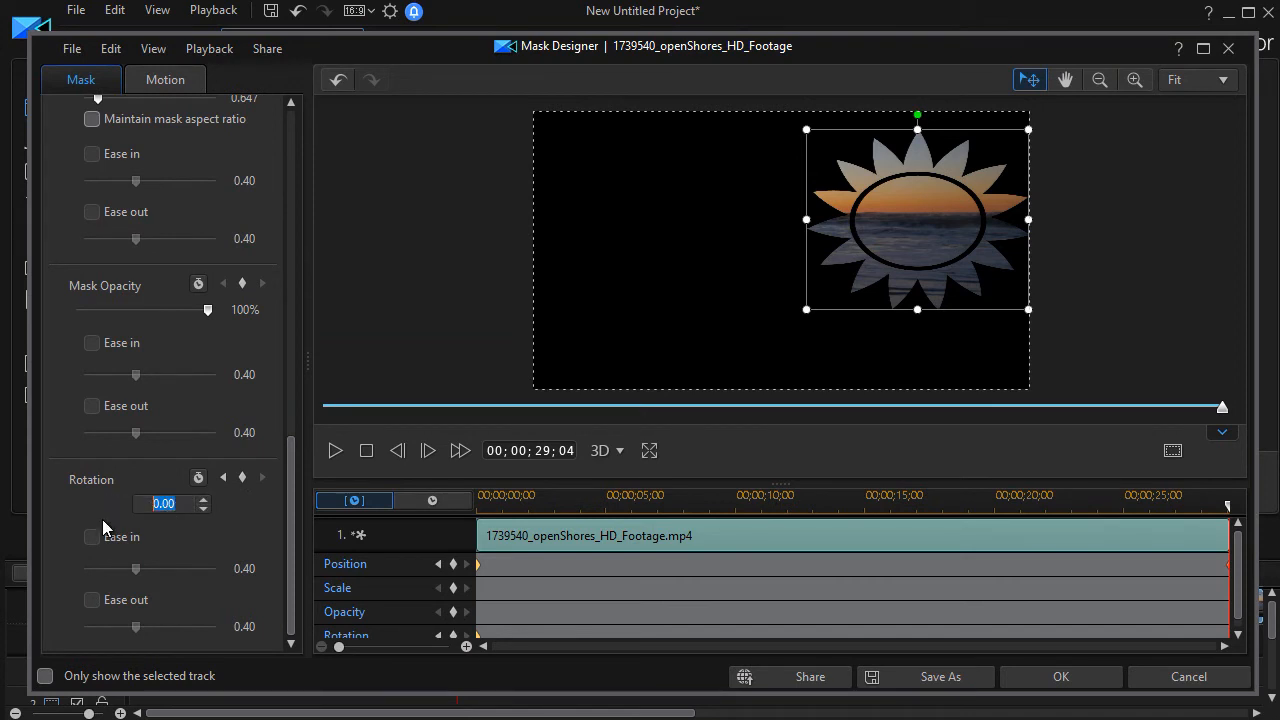
type("360")
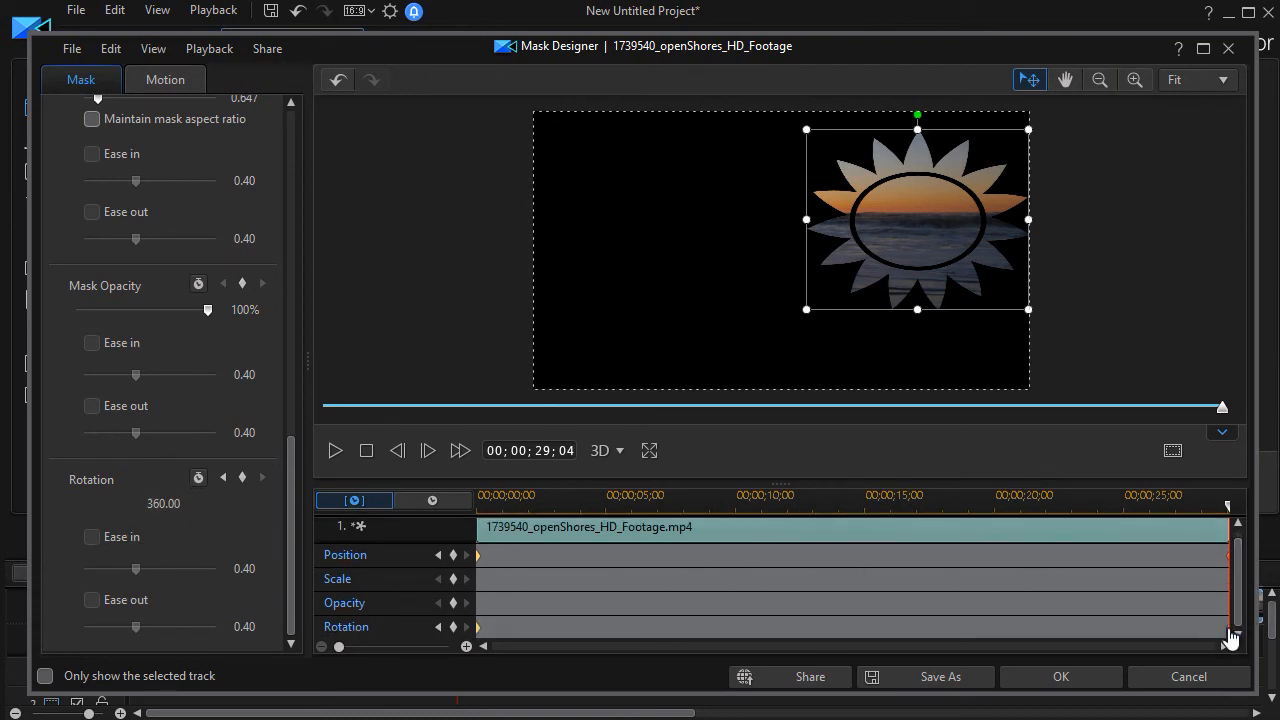
mouse_move(378, 462)
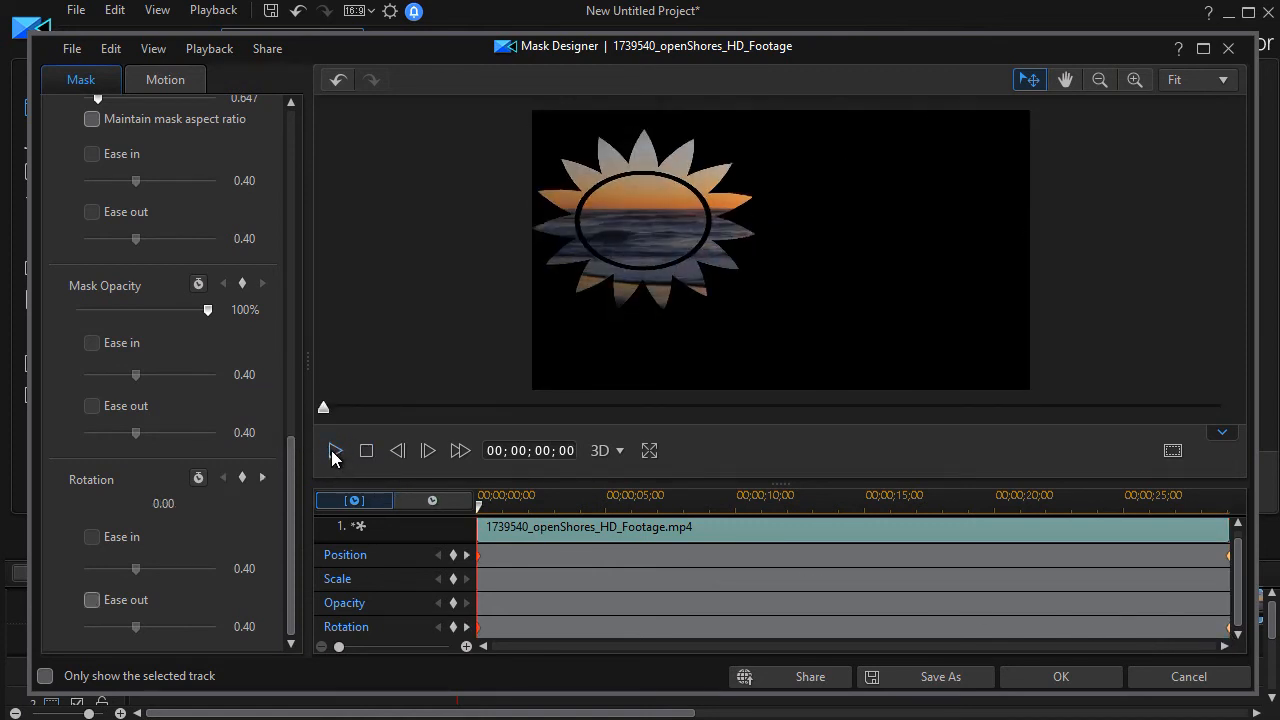
left_click(336, 452)
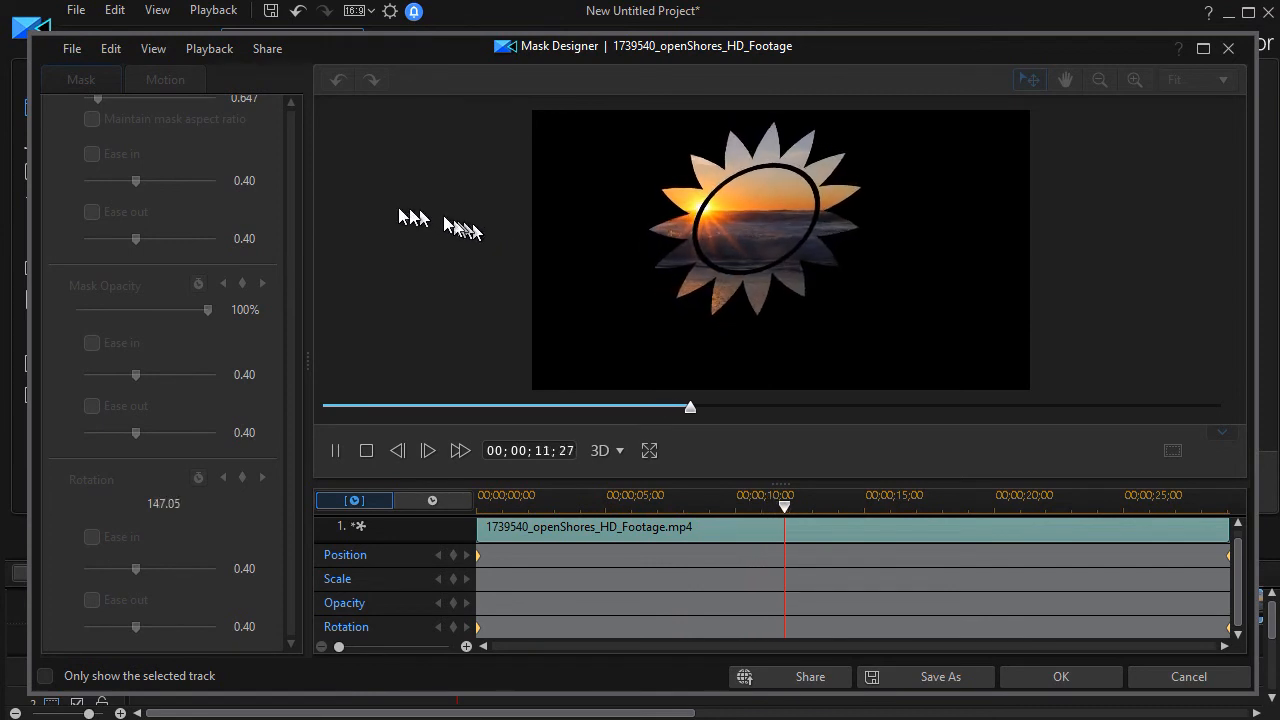
left_click_drag(784, 508, 836, 508)
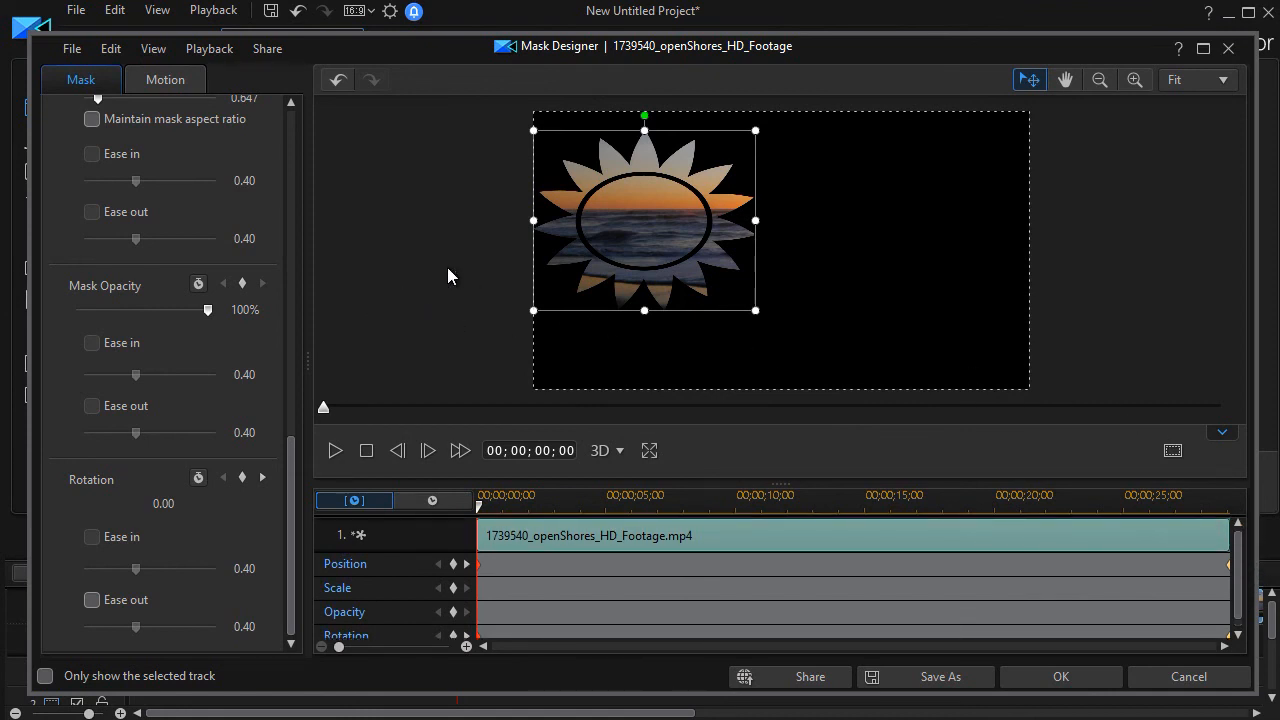
mouse_move(1030, 680)
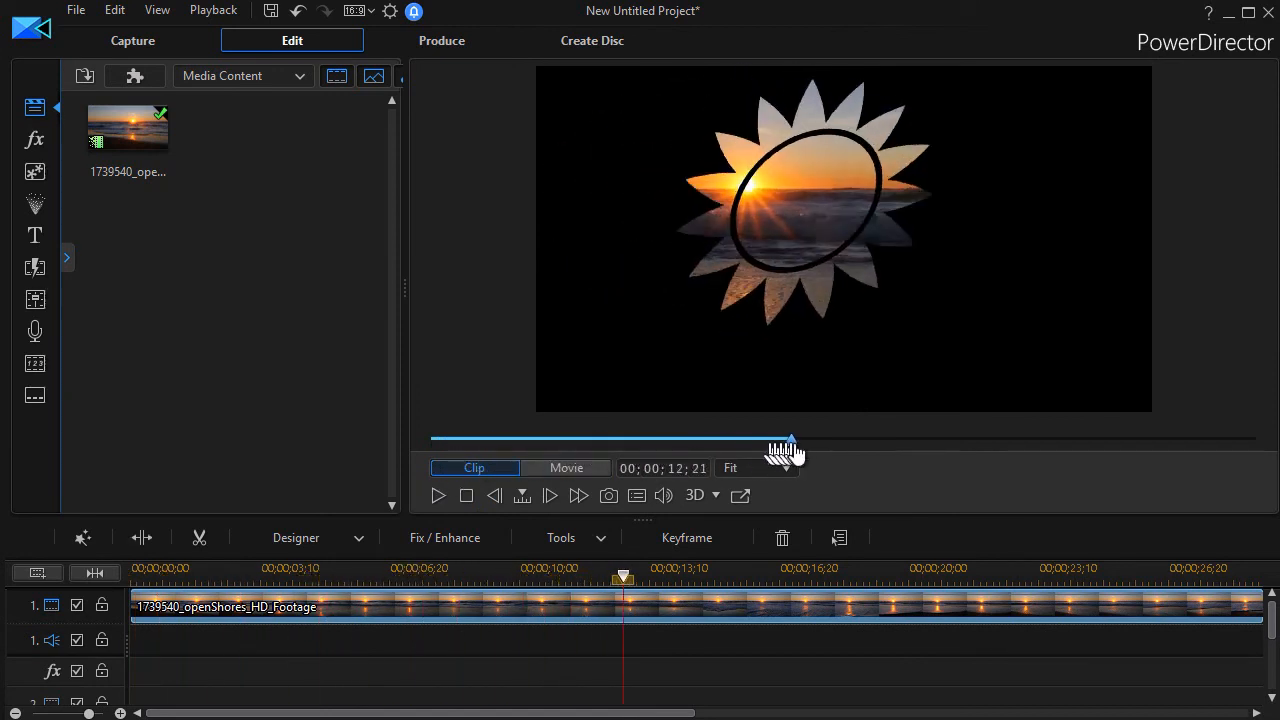
Scrub the main editor preview to verify the spinning sun mask on the beach clip.
left_click_drag(790, 440, 976, 440)
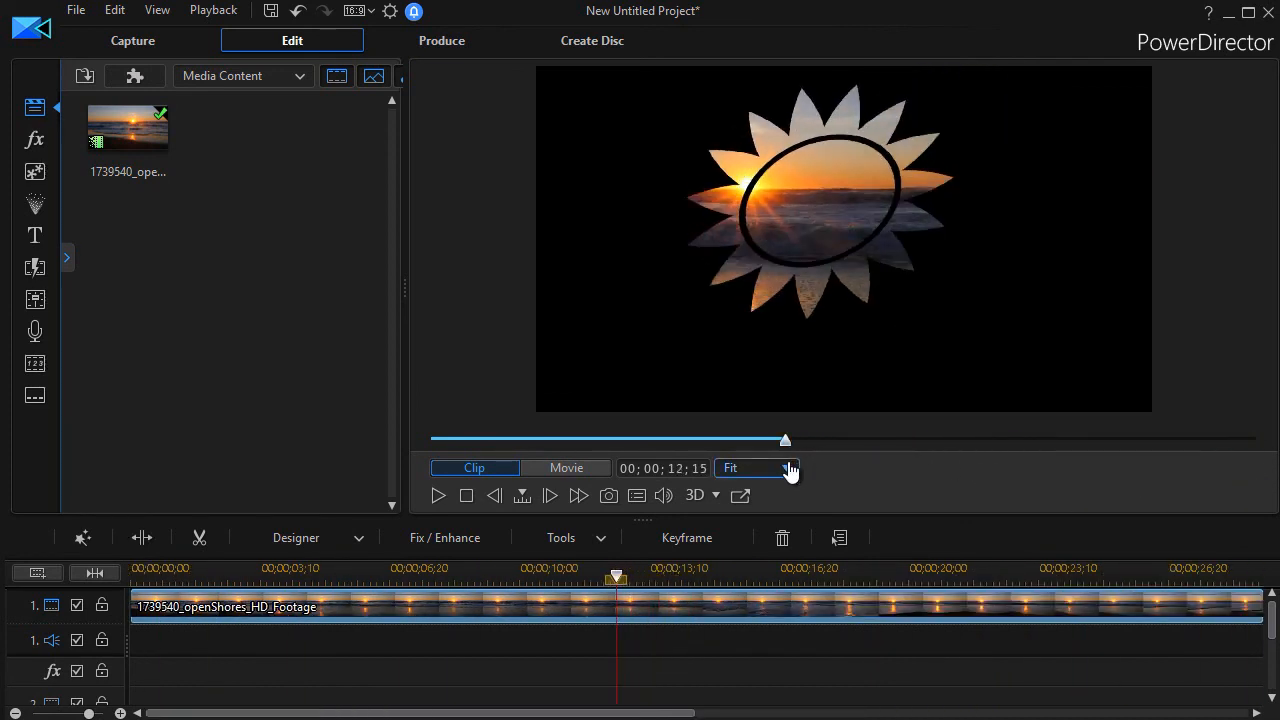
left_click(844, 238)
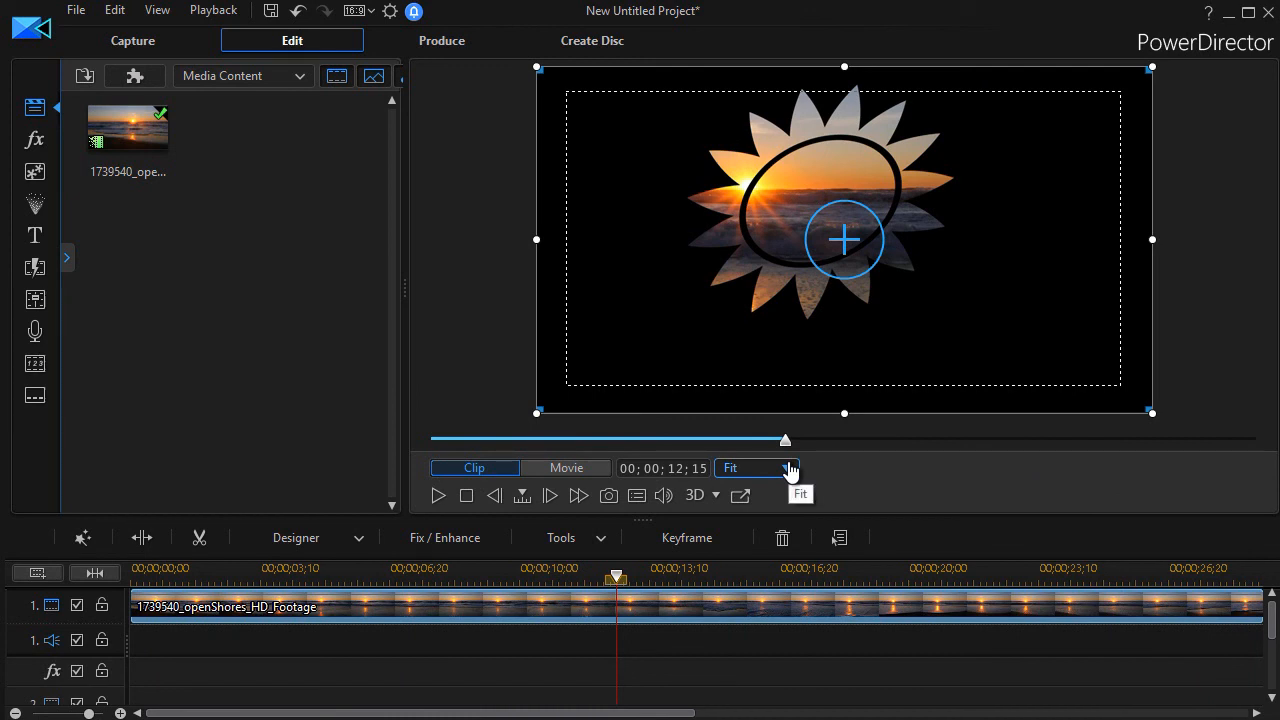